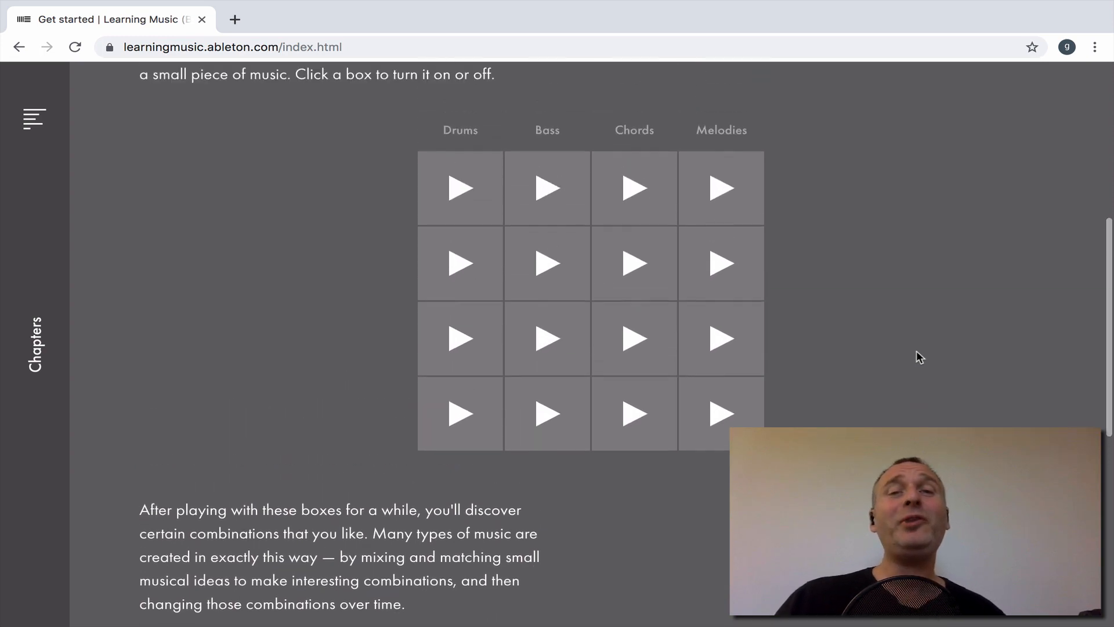
Open the Keys and scales lesson under Notes and scales and scroll to its piano roll.
scroll("up", 3)
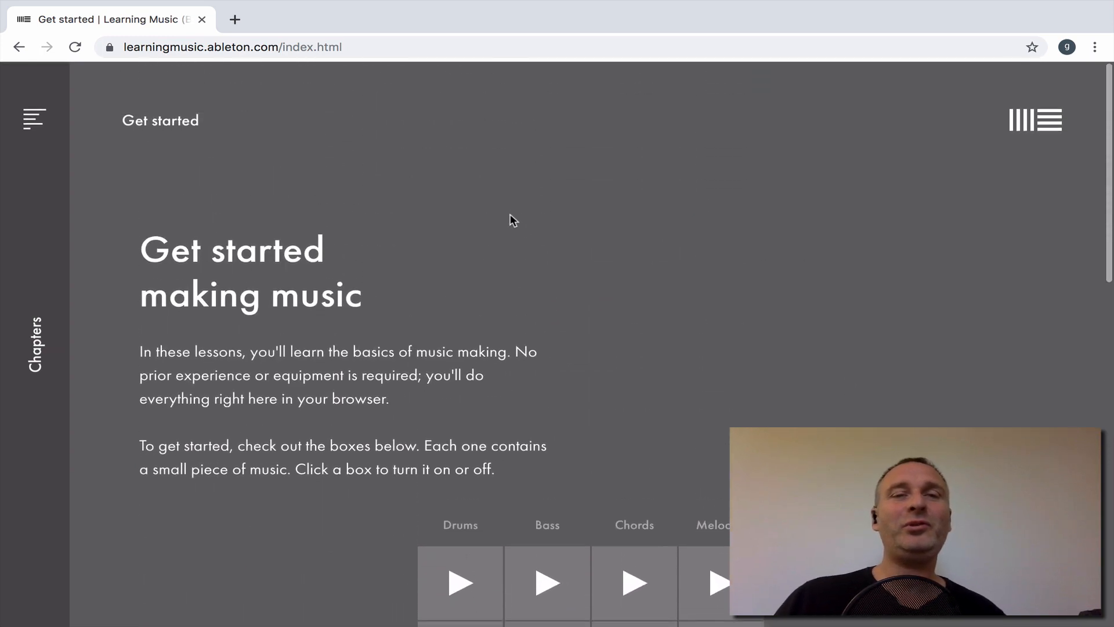
mouse_move(569, 302)
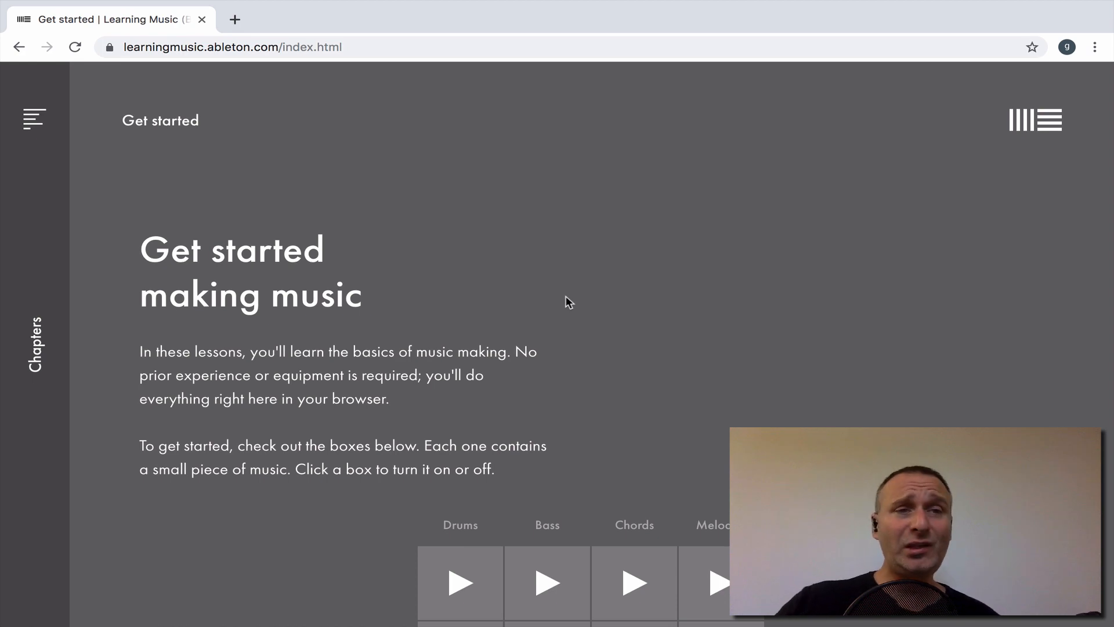
mouse_move(120, 68)
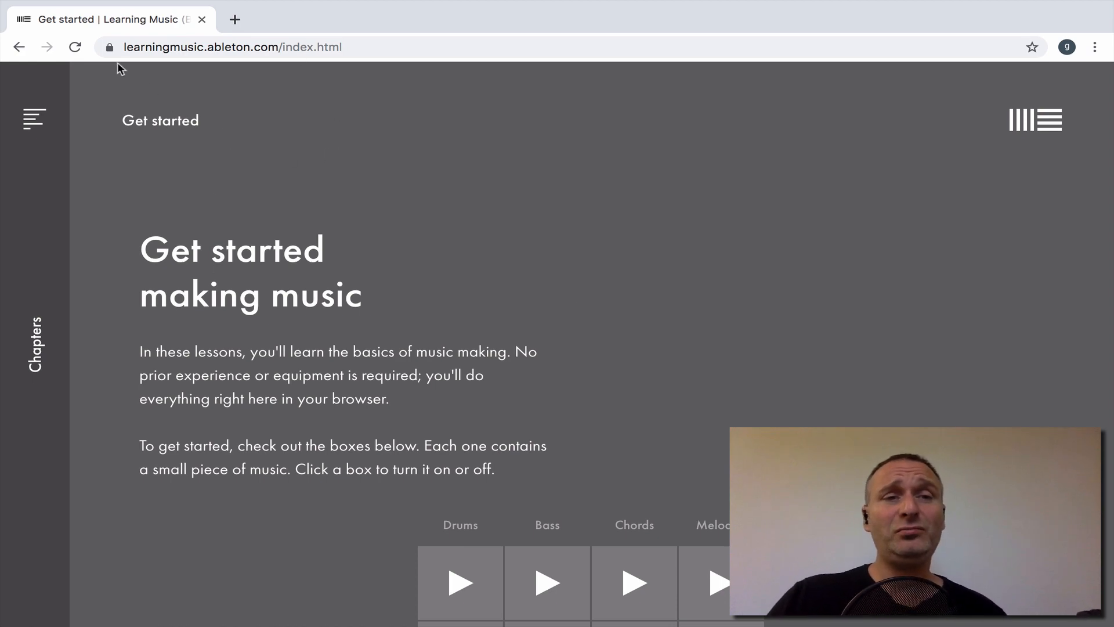
mouse_move(145, 51)
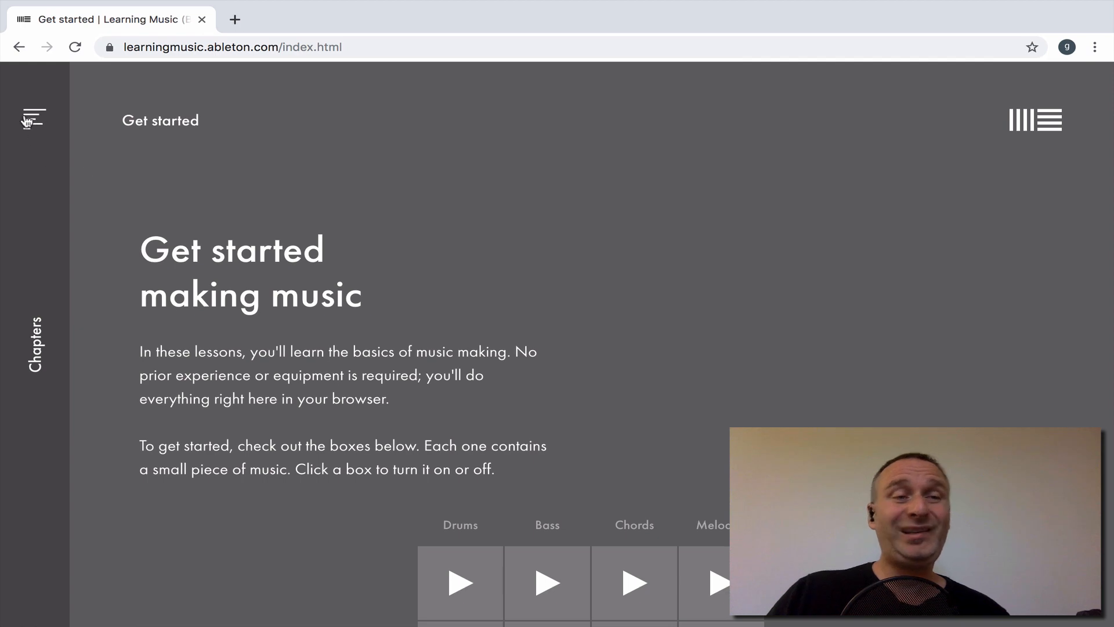
left_click(32, 118)
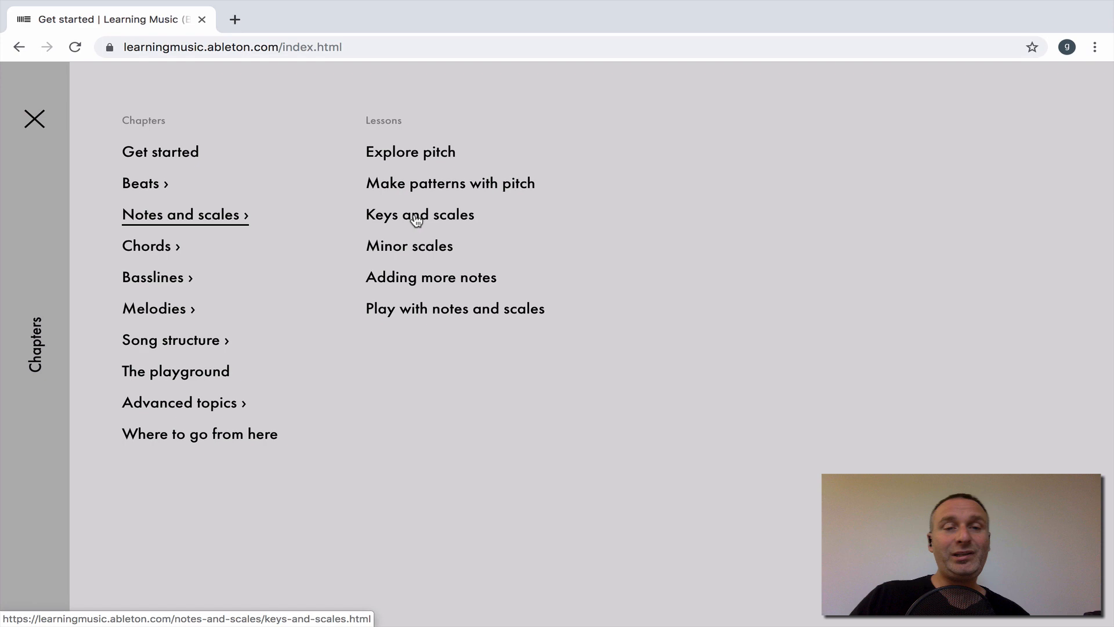
left_click(420, 215)
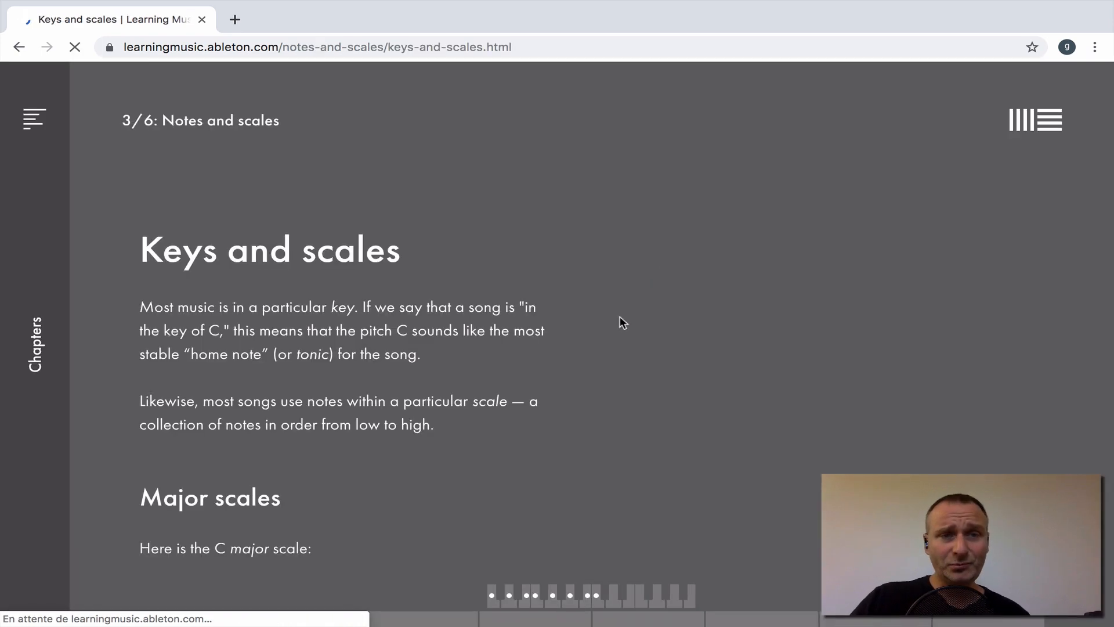
scroll("down", 3)
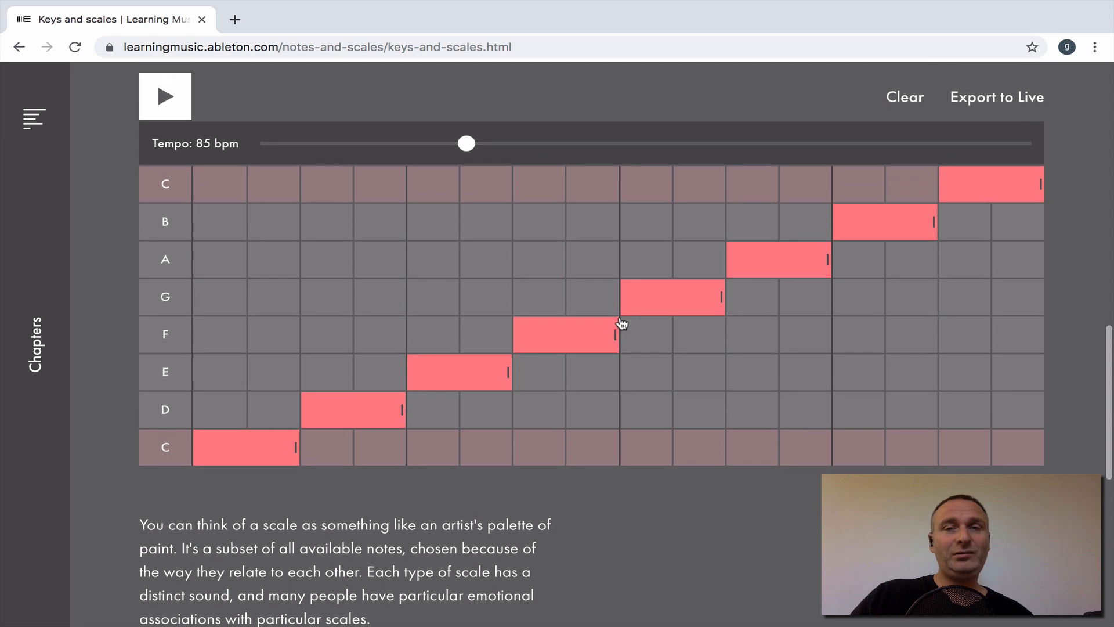
mouse_move(393, 358)
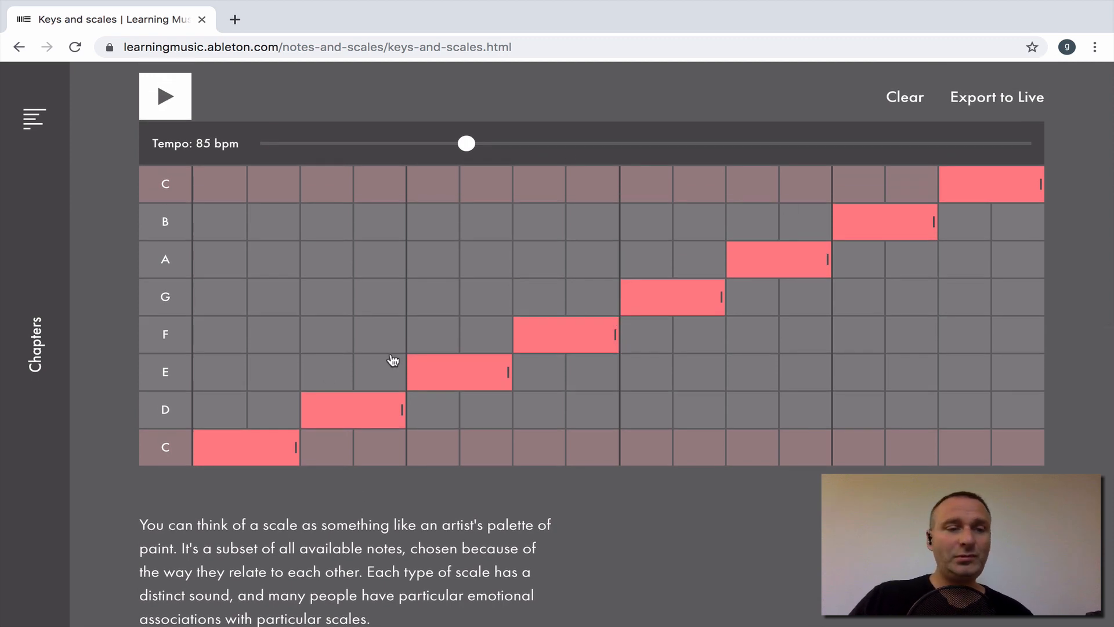
mouse_move(155, 470)
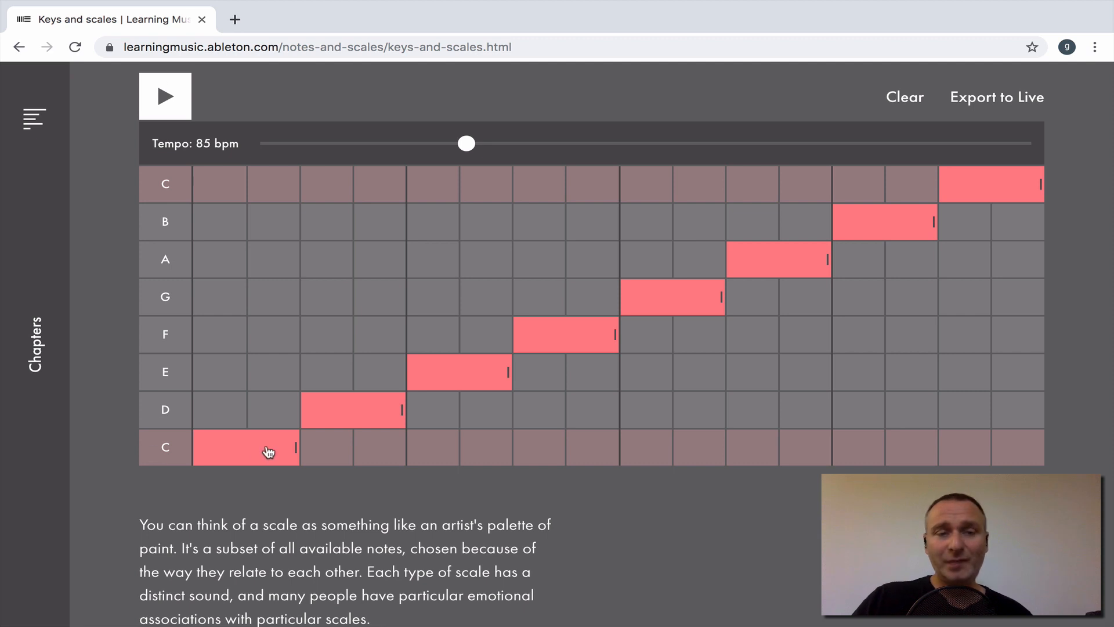
mouse_move(917, 103)
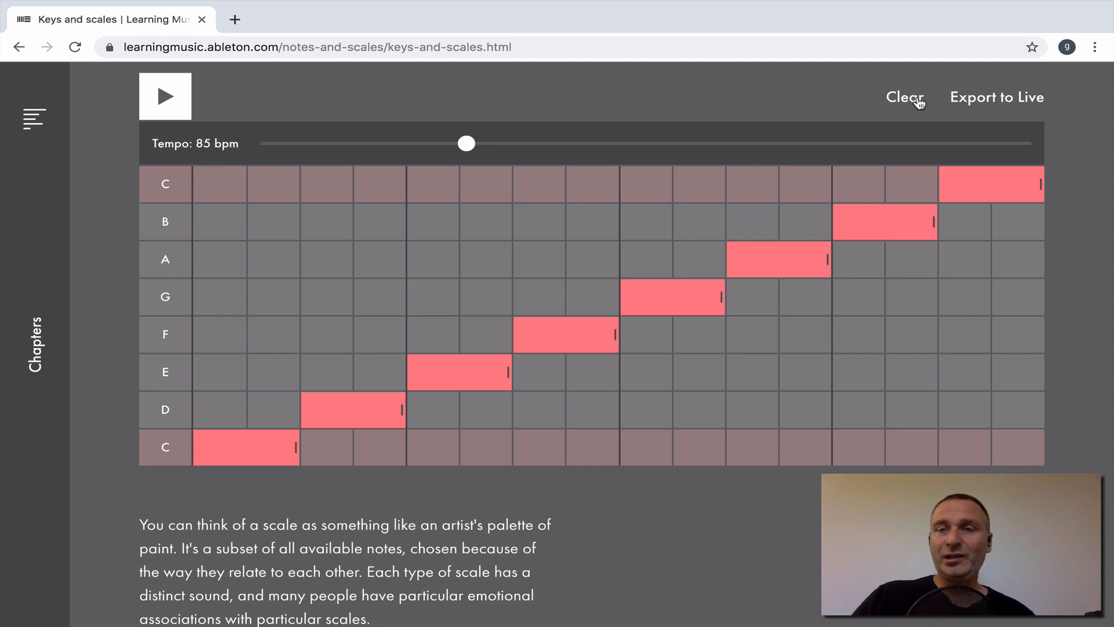
Clear every C major scale note from the piano-roll grid.
left_click(904, 98)
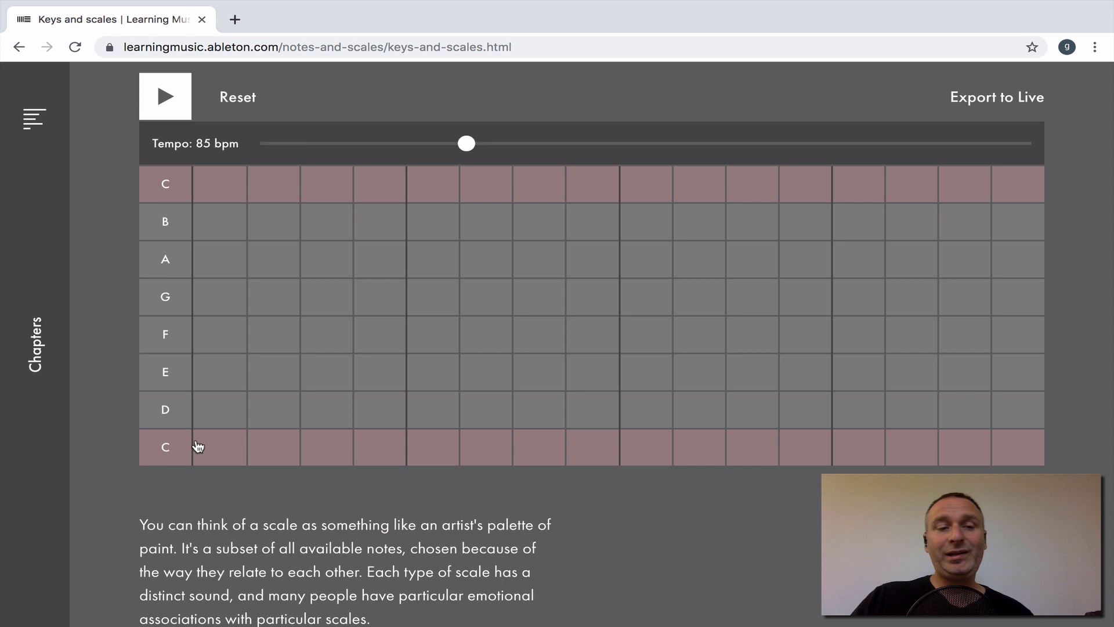
mouse_move(355, 443)
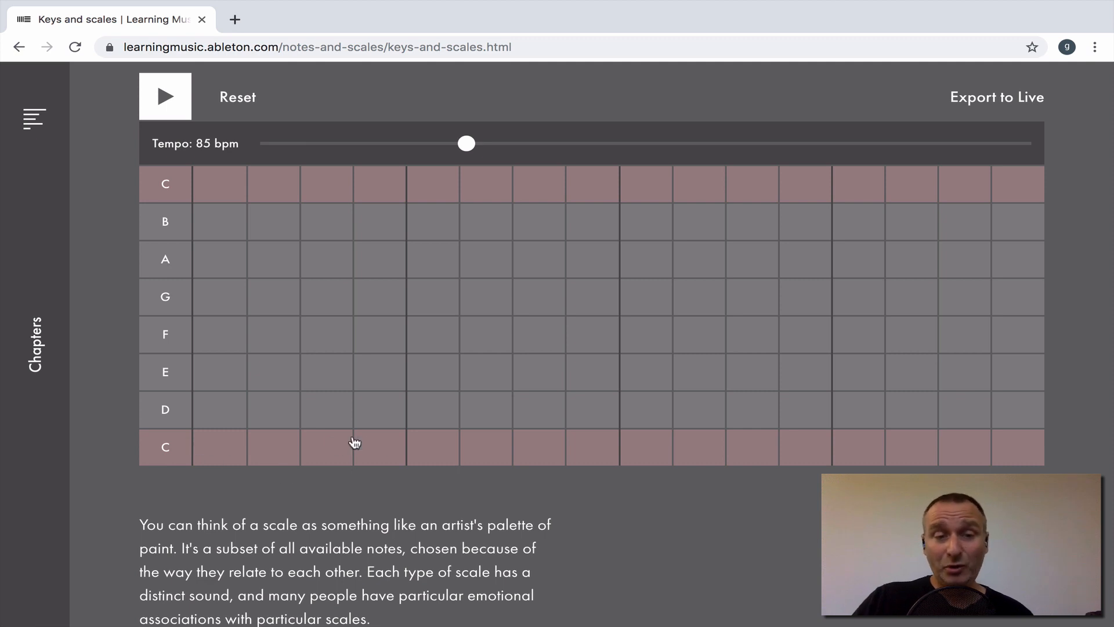
mouse_move(971, 440)
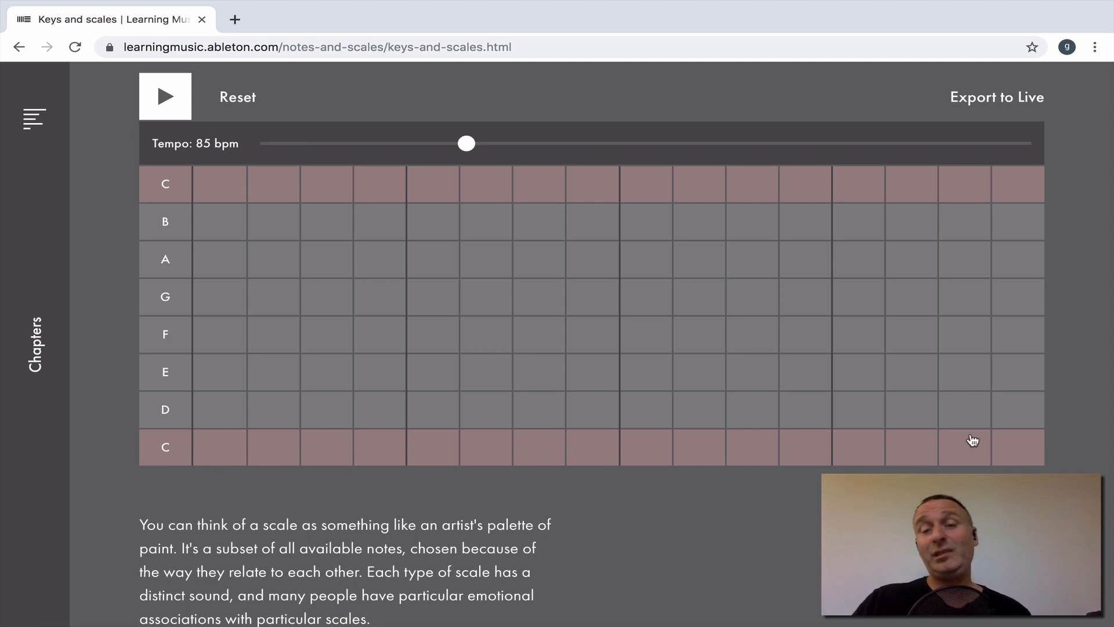
mouse_move(587, 192)
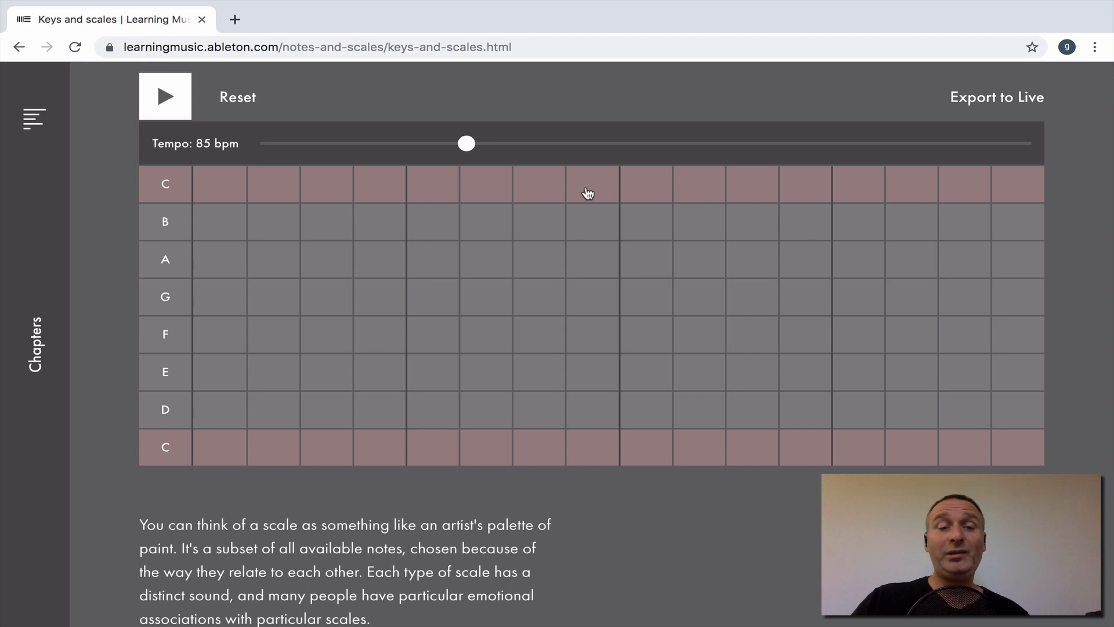
mouse_move(347, 494)
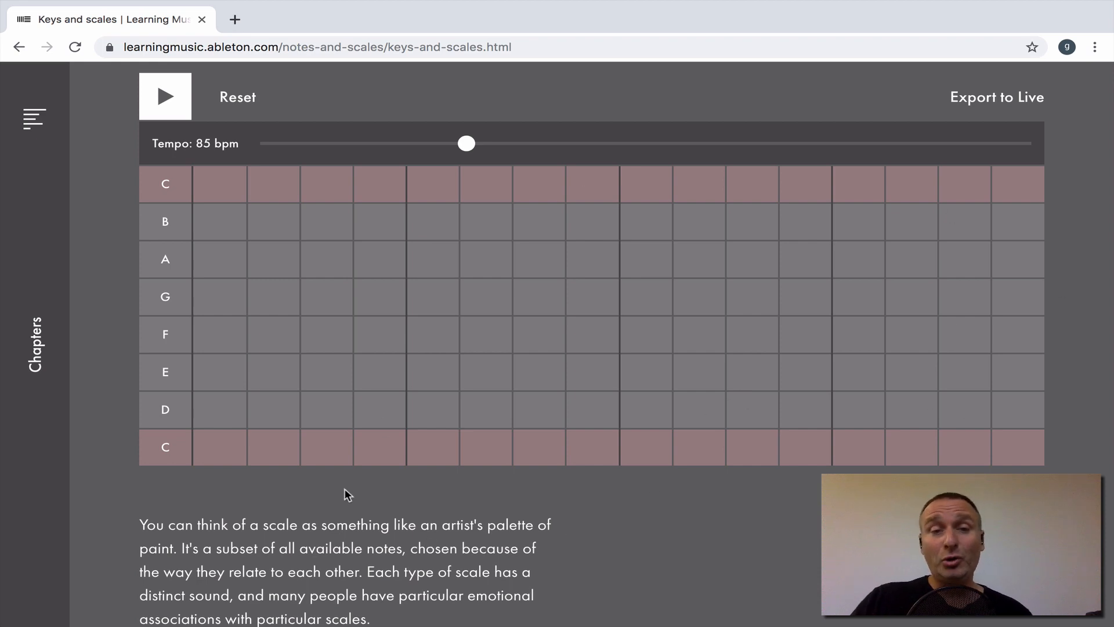
mouse_move(437, 456)
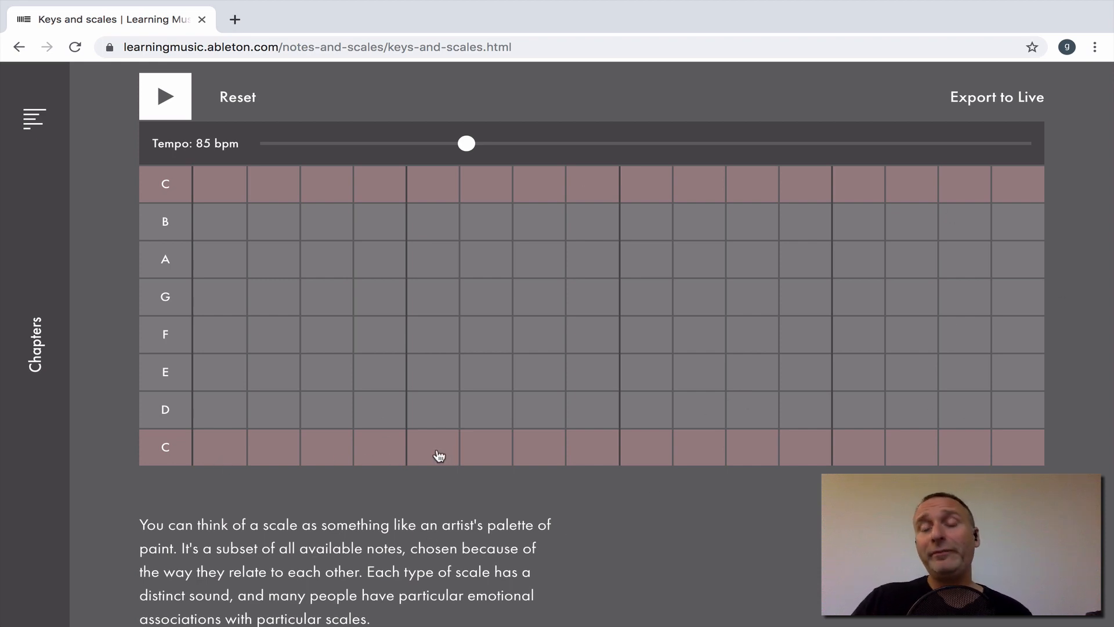
mouse_move(218, 449)
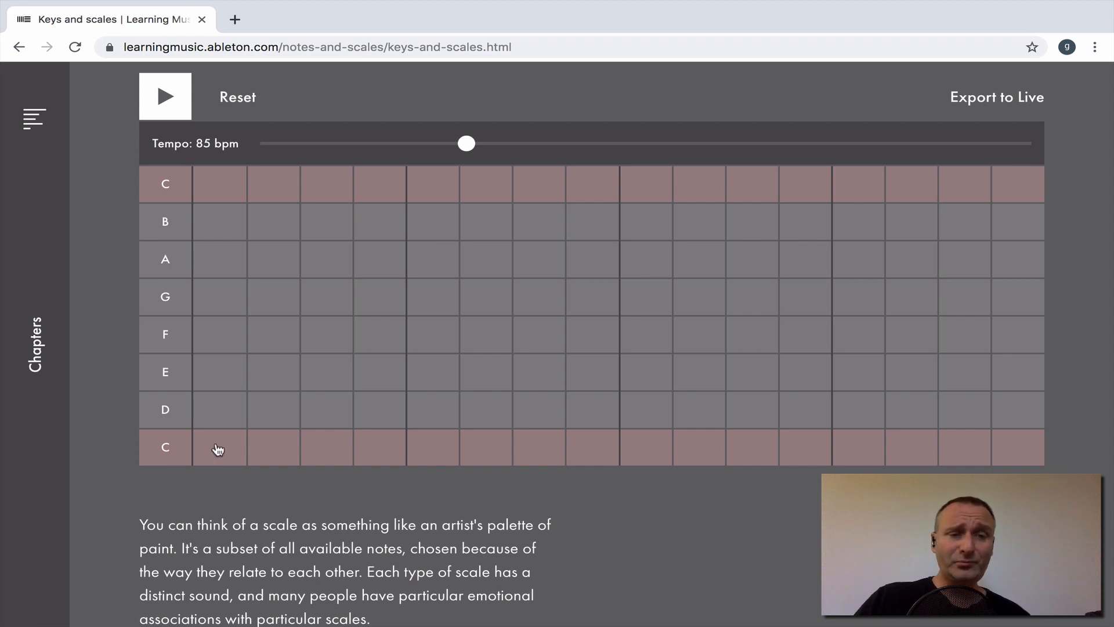
Place a low C note on the first step and lengthen it.
left_click(219, 447)
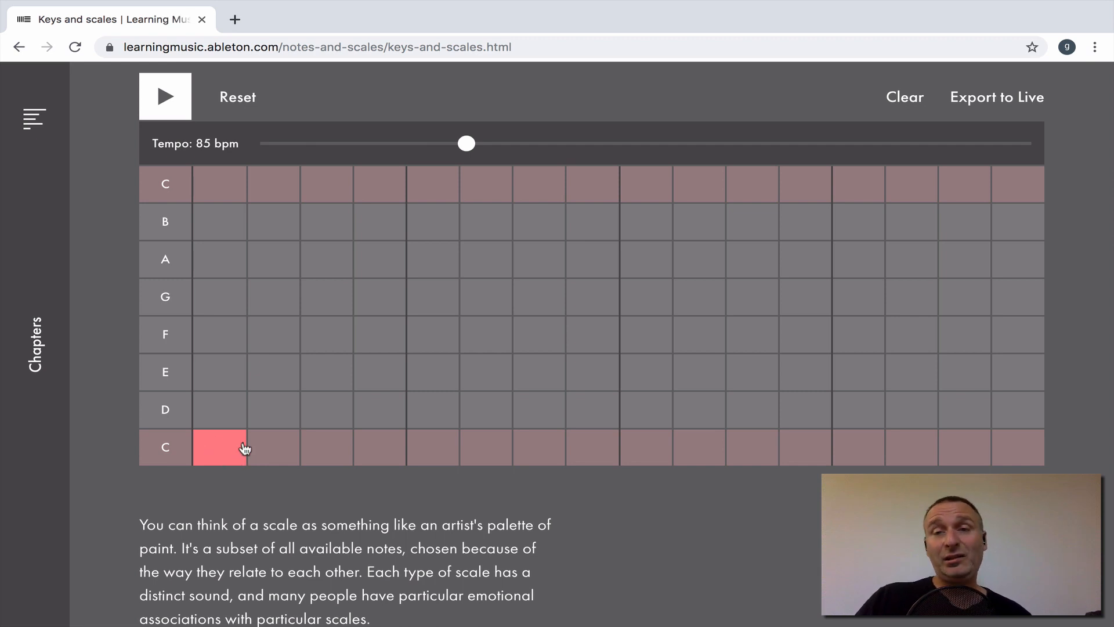
mouse_move(247, 456)
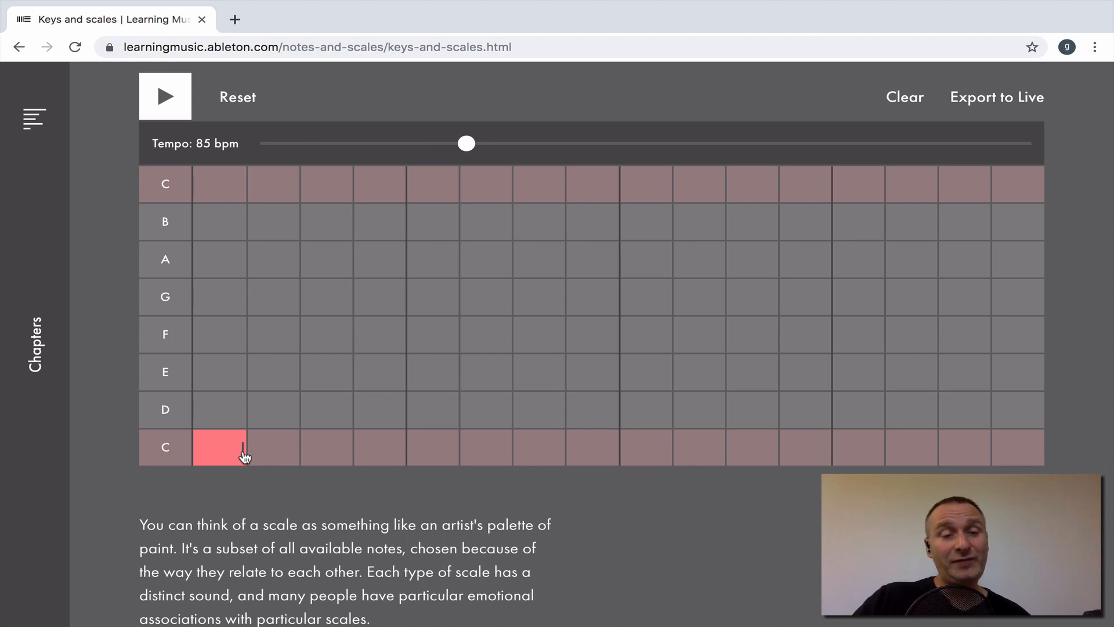
left_click(220, 446)
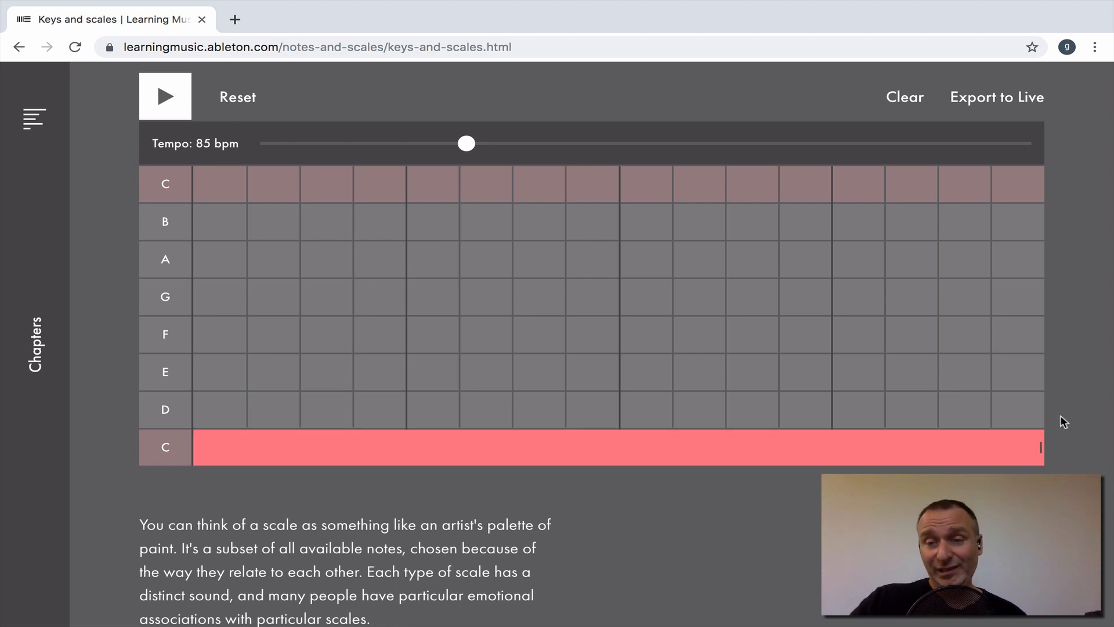
mouse_move(1042, 449)
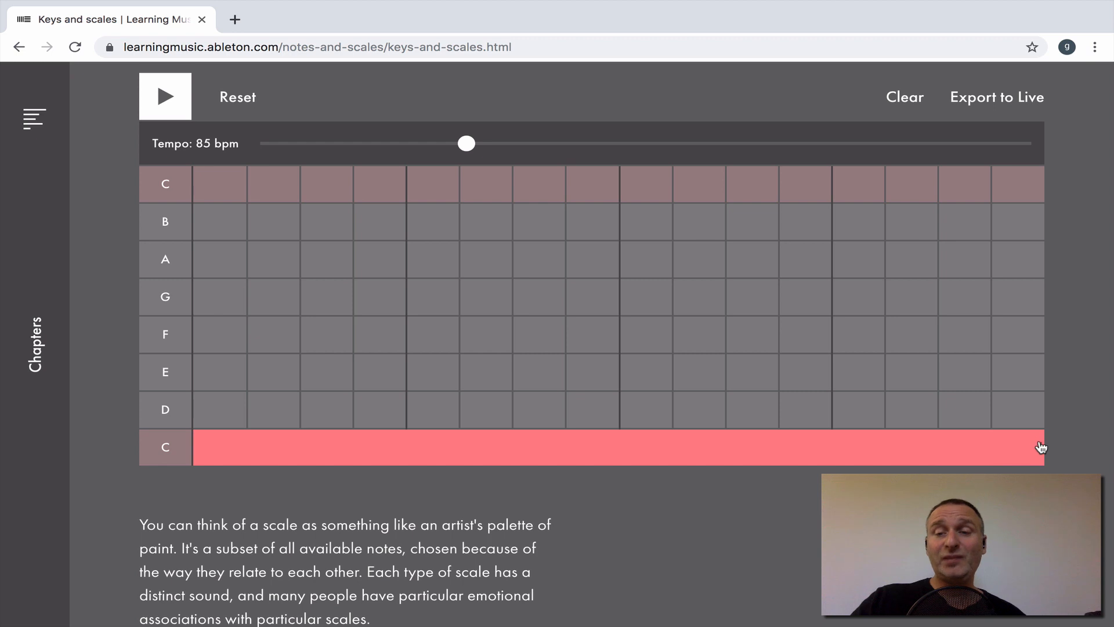
mouse_move(1043, 455)
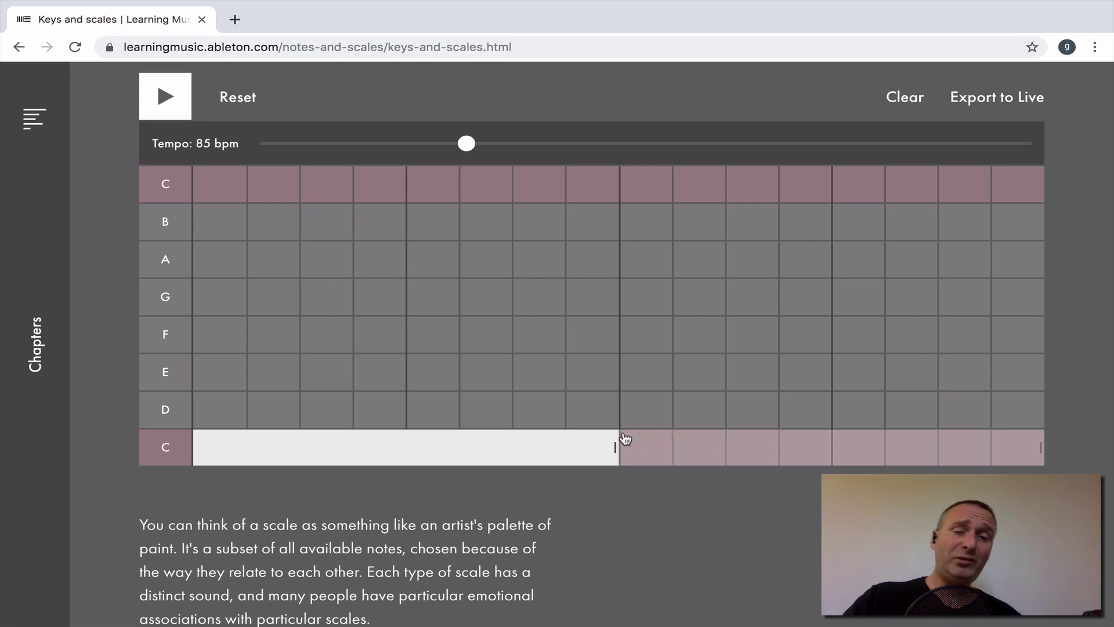
mouse_move(355, 447)
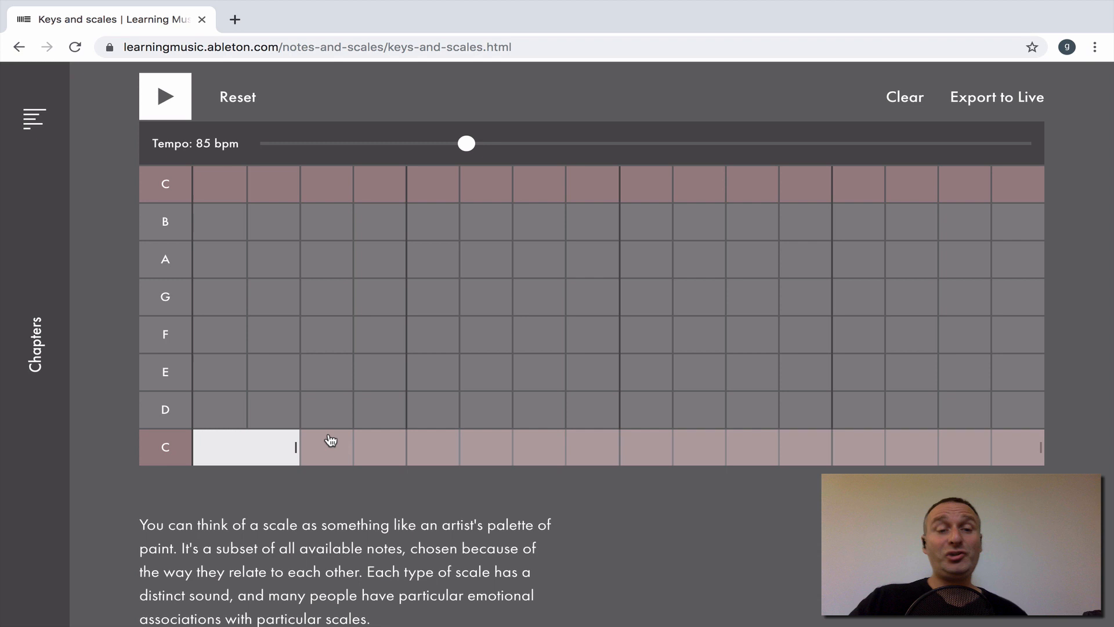
Shorten the low C to one step, add a G in the last four steps, and play it back.
left_click(219, 447)
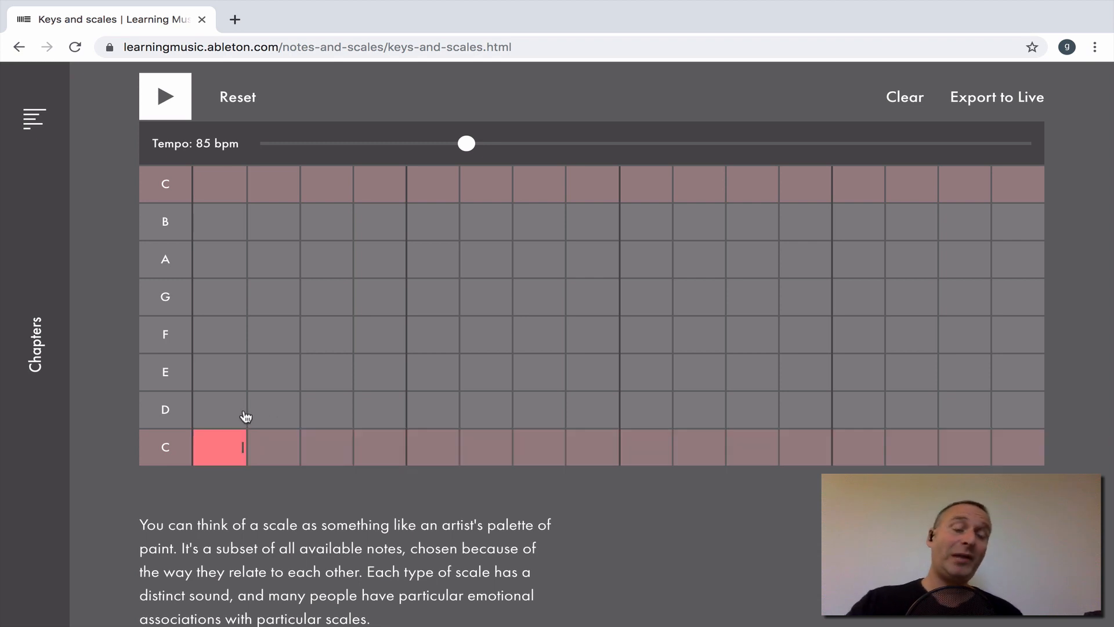
mouse_move(246, 449)
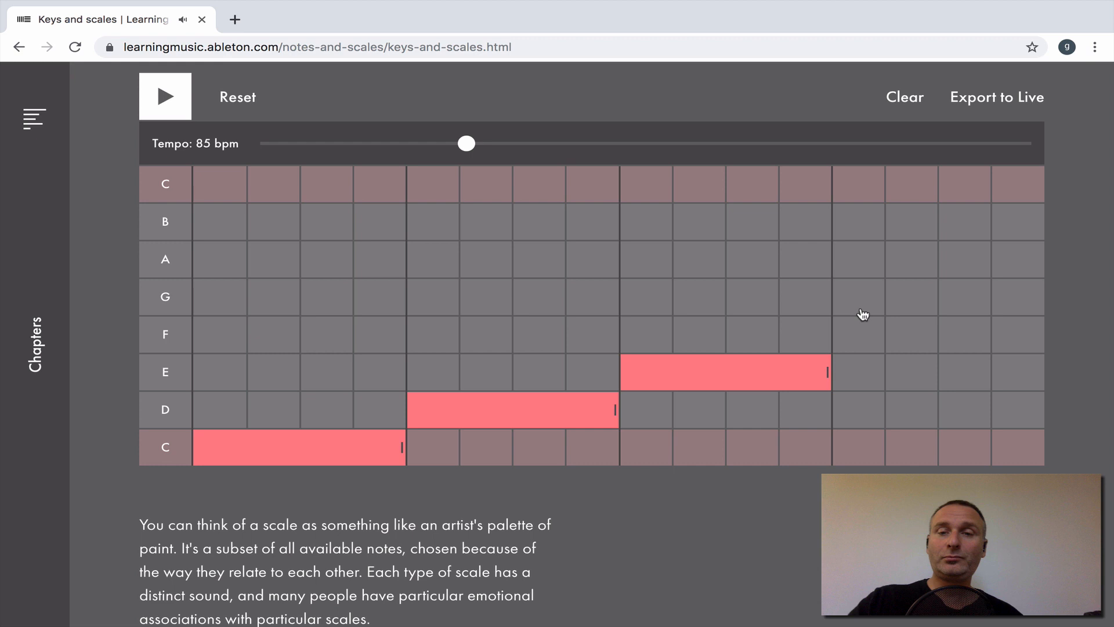
left_click(938, 297)
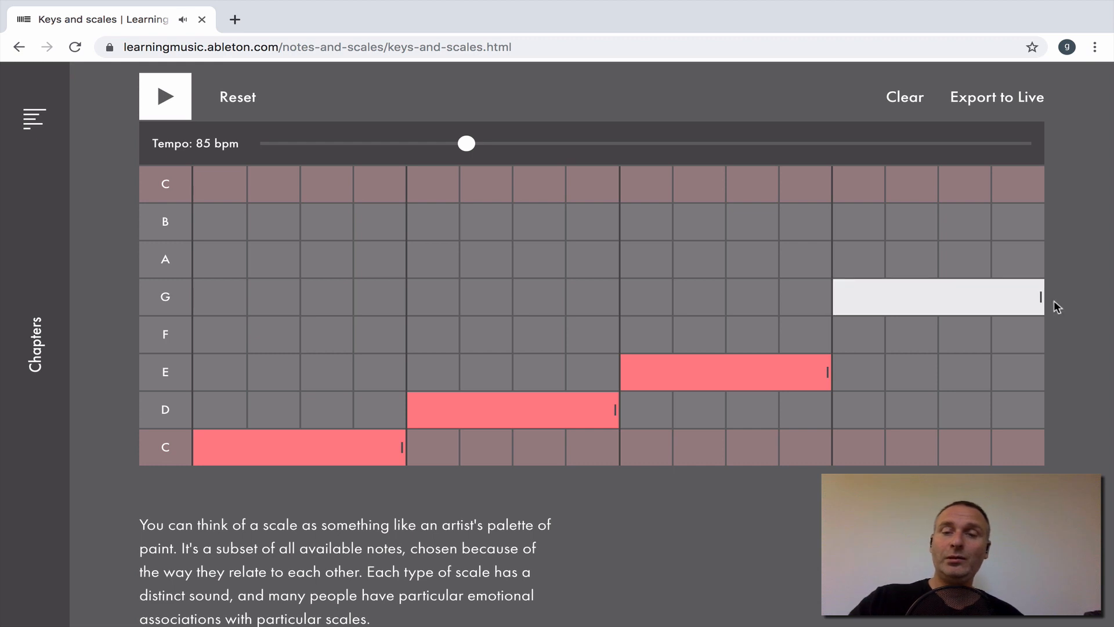
left_click(165, 96)
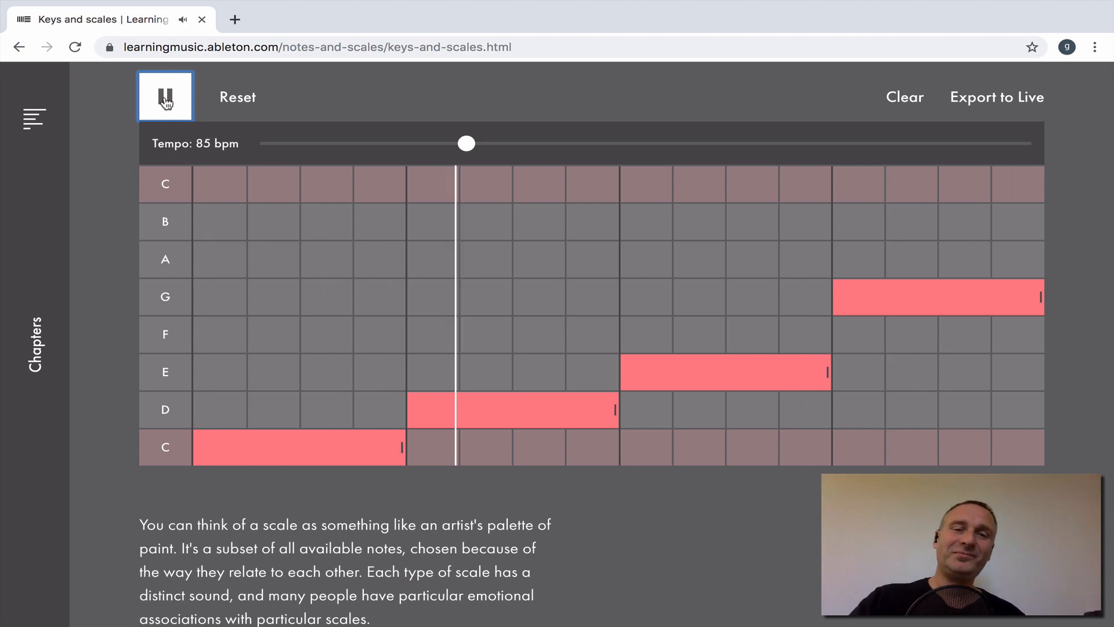
left_click(165, 96)
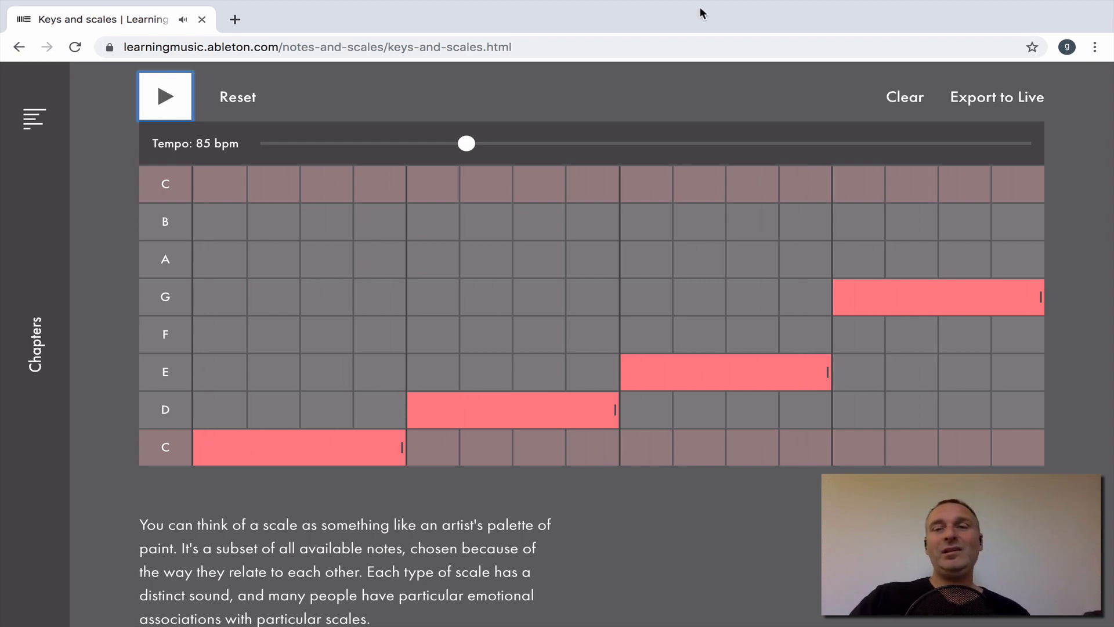
Clear the grid and draw a three-step low C note at the start.
left_click(904, 97)
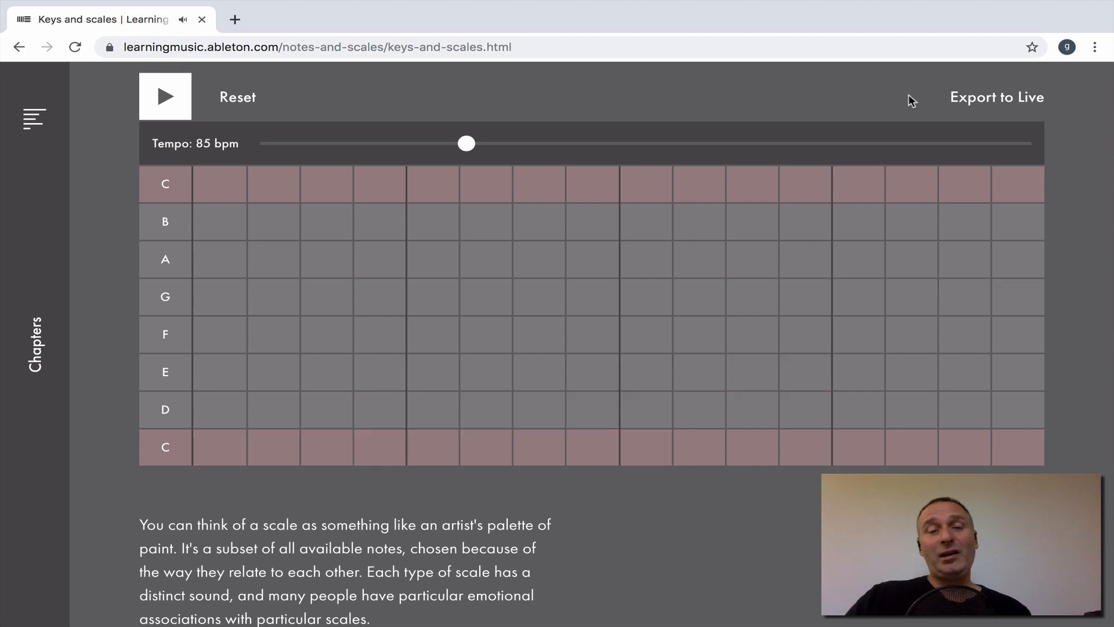
mouse_move(231, 456)
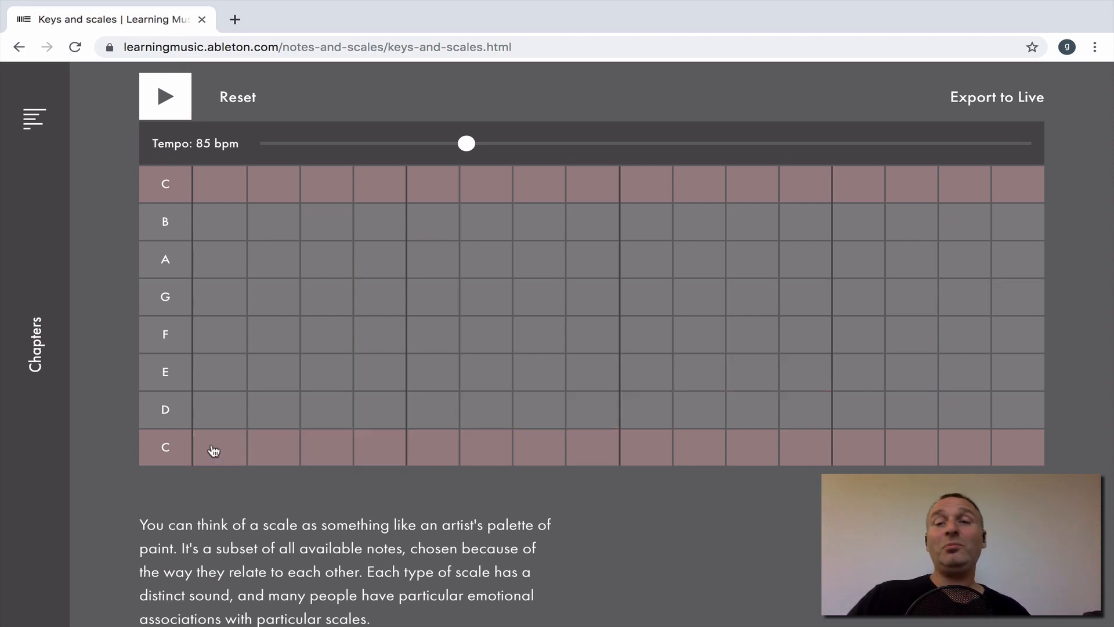
left_click(219, 447)
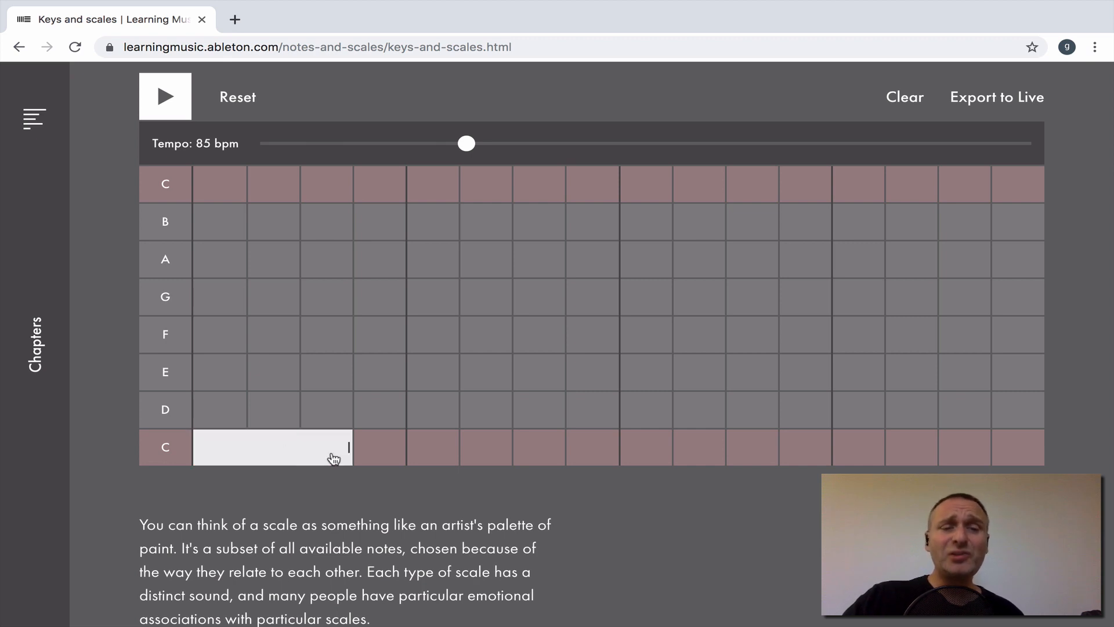
left_click(272, 447)
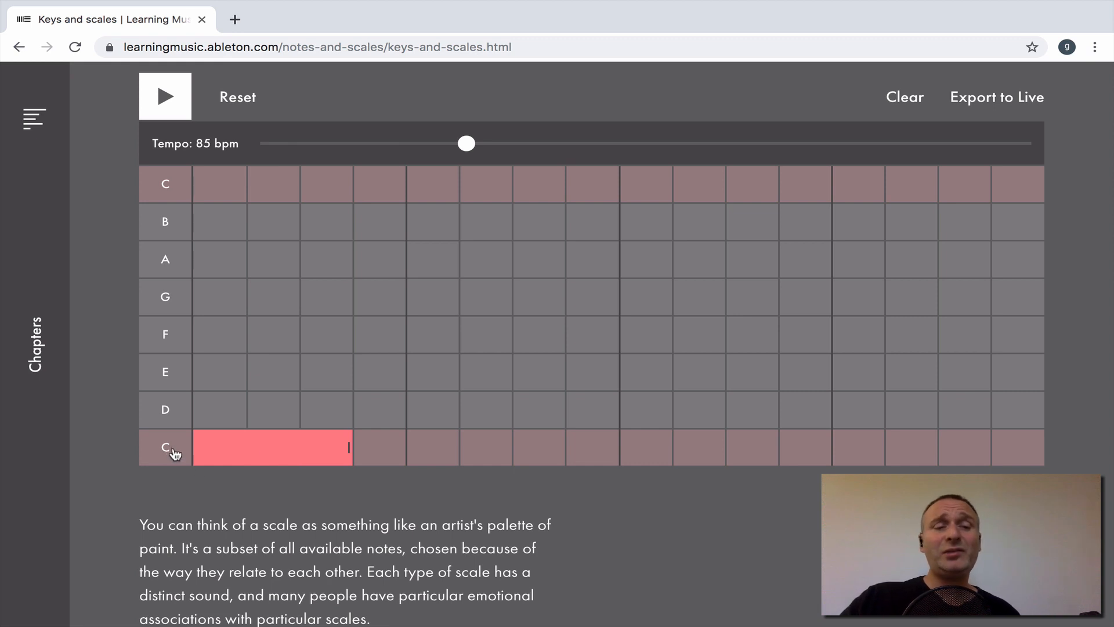
mouse_move(358, 490)
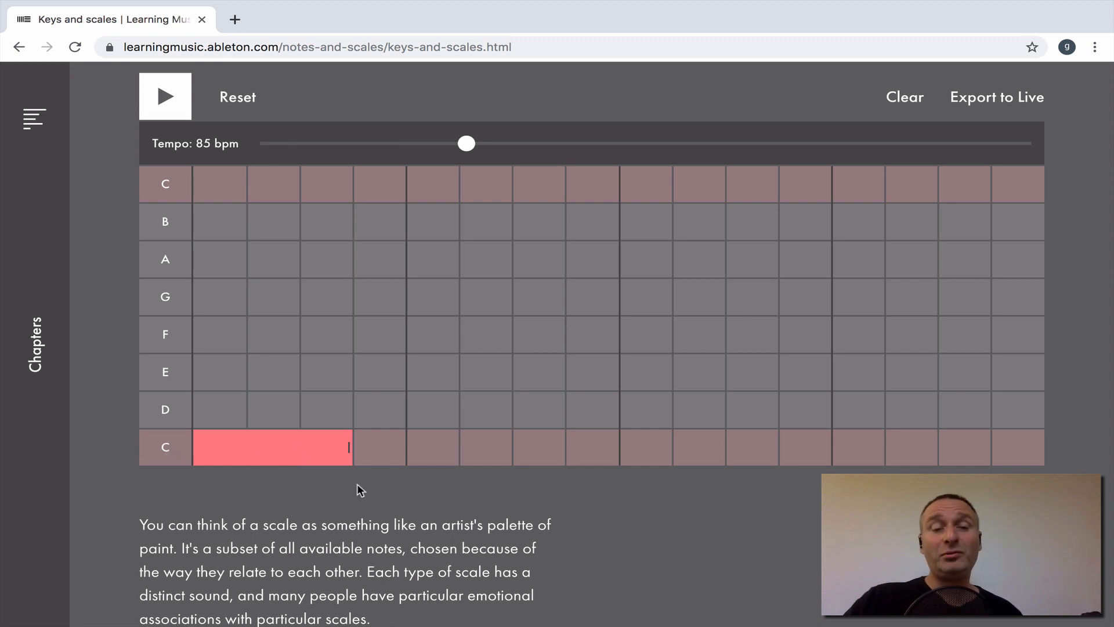
mouse_move(392, 412)
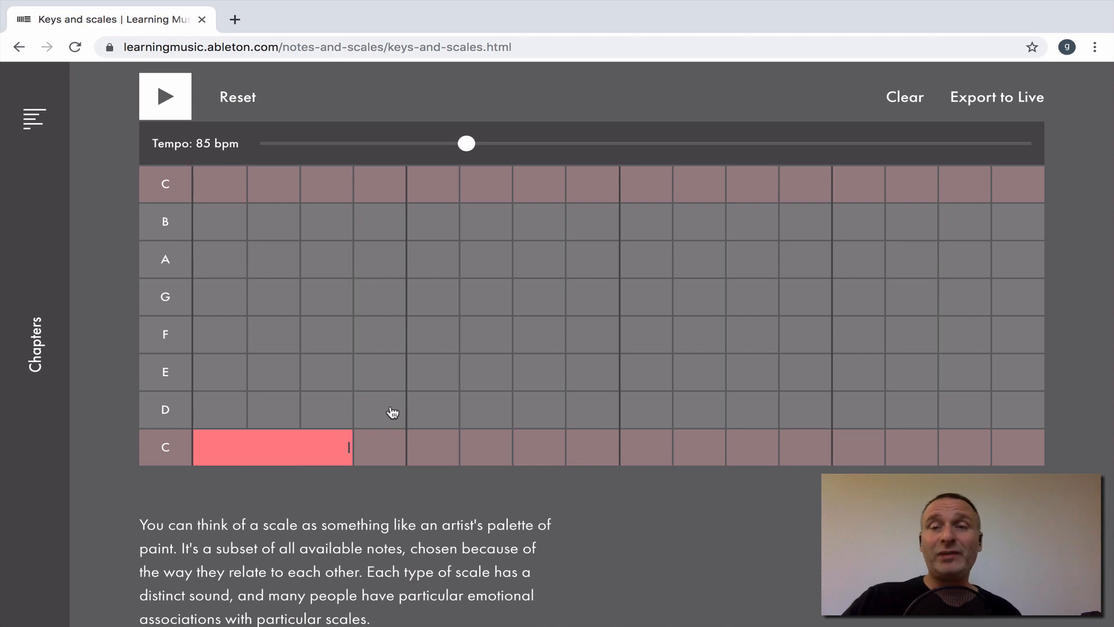
mouse_move(208, 447)
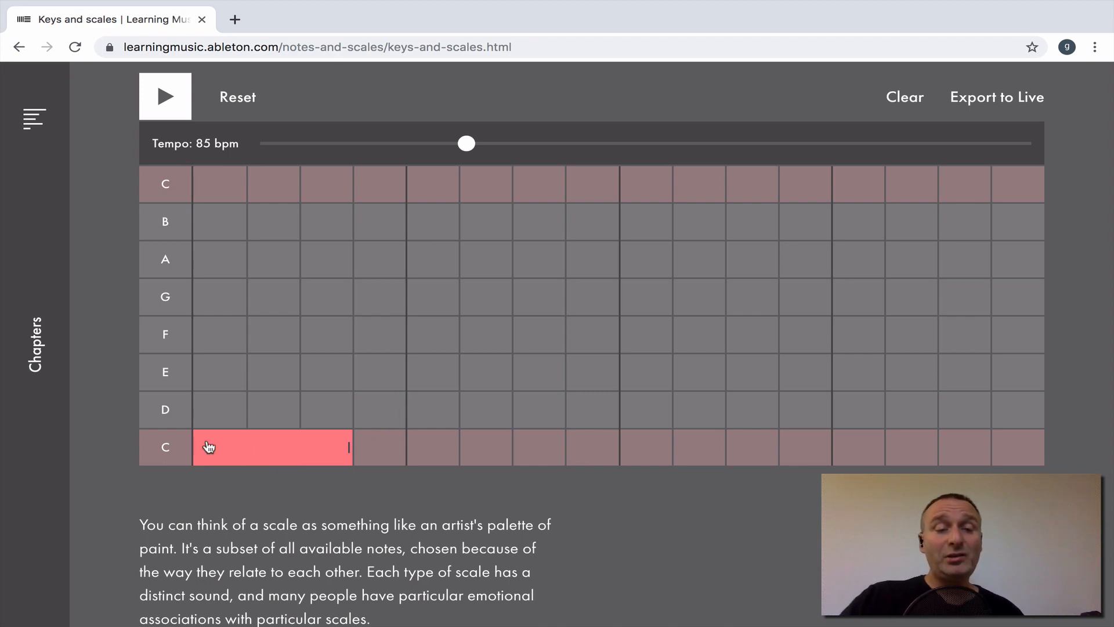
mouse_move(340, 460)
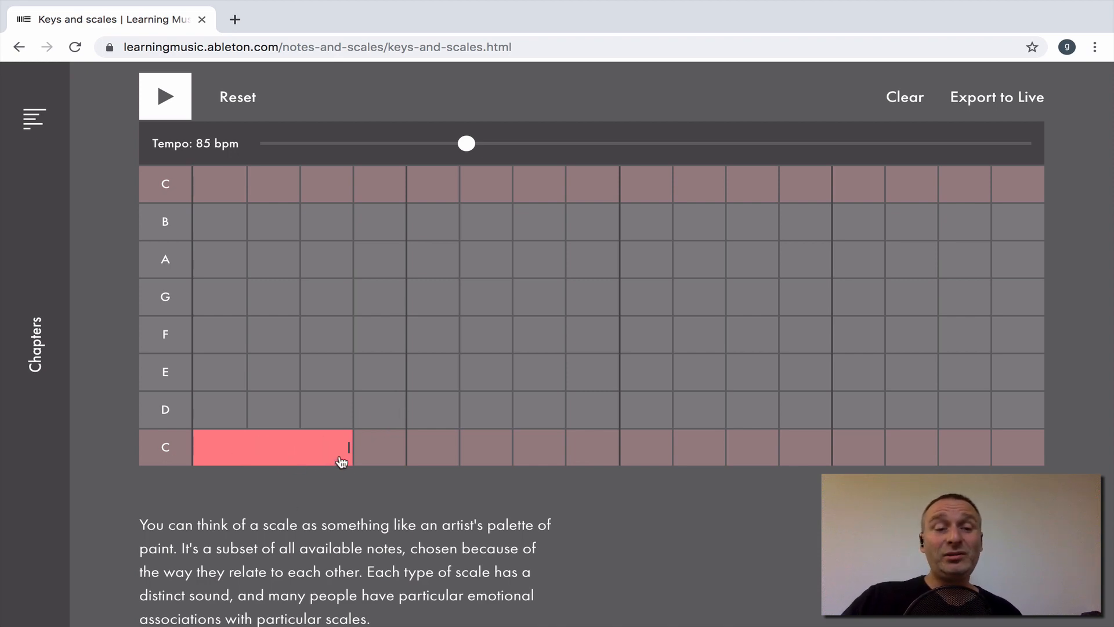
Add a short D, a two-step F and a G after the opening C.
left_click(380, 409)
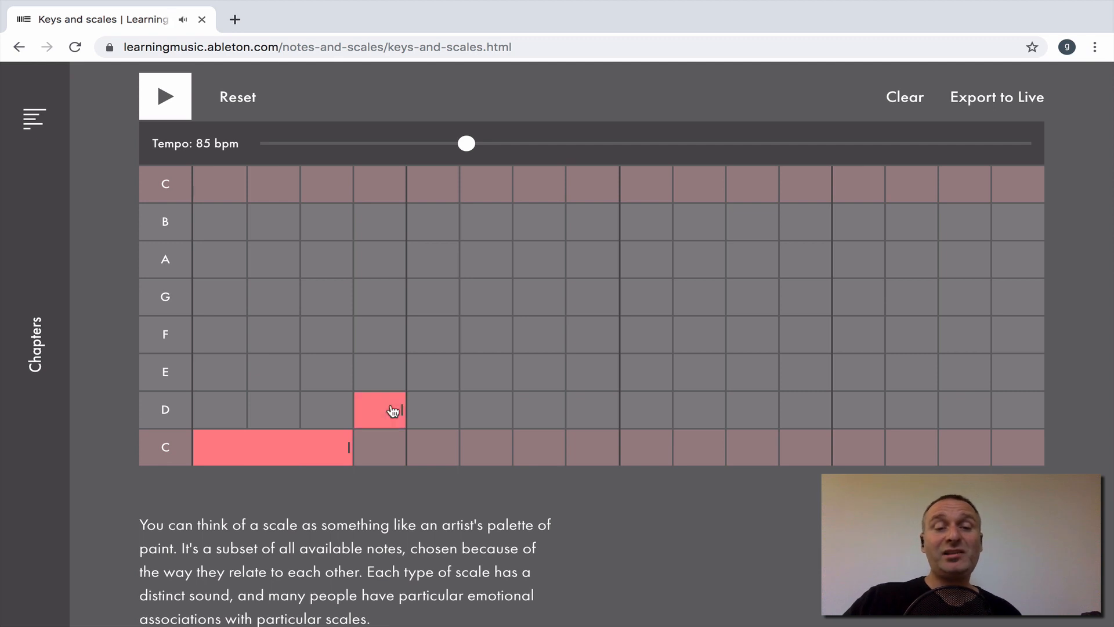
mouse_move(481, 390)
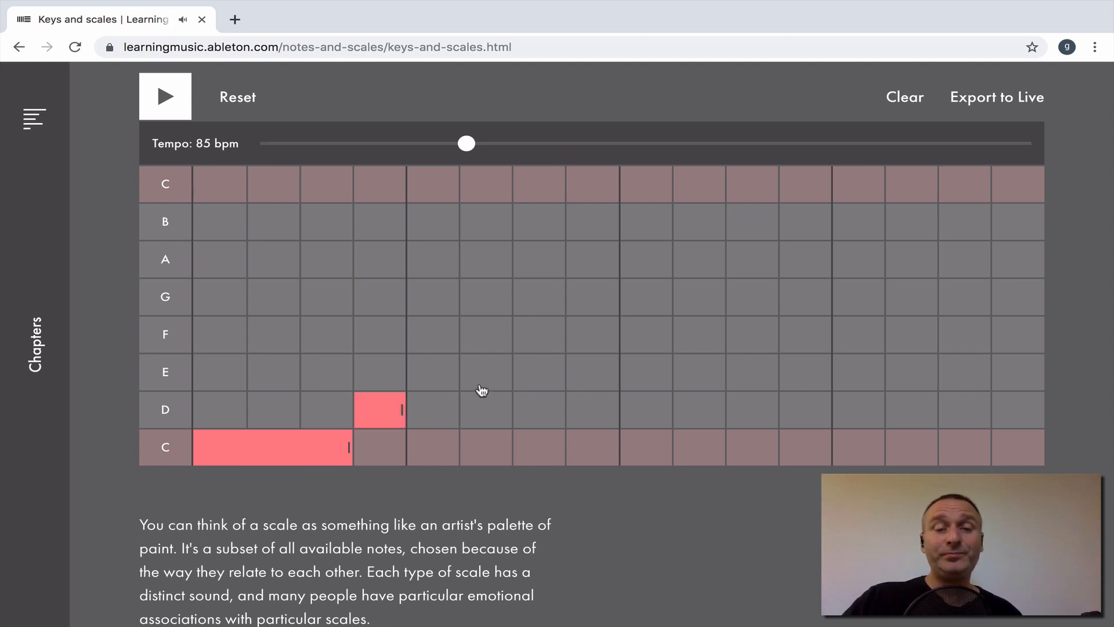
mouse_move(446, 342)
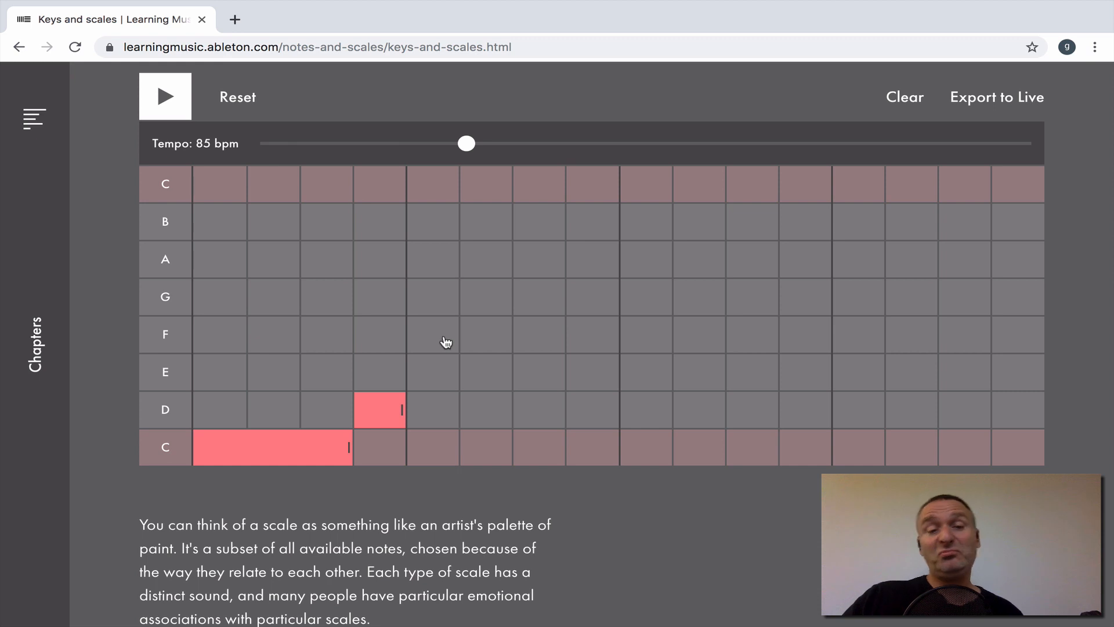
left_click(459, 334)
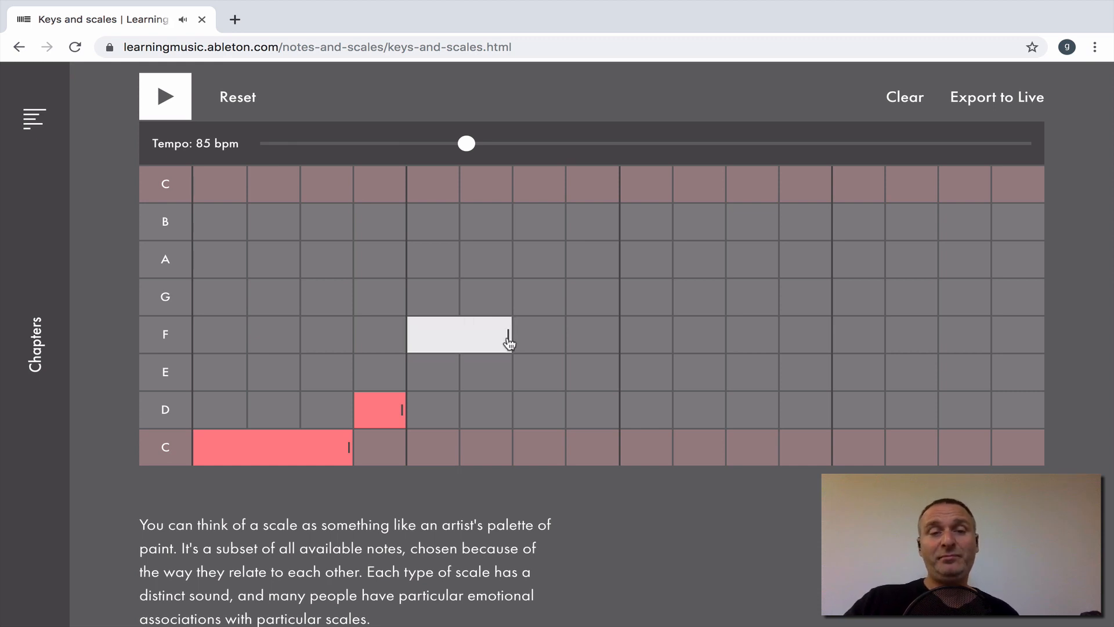
left_click(459, 334)
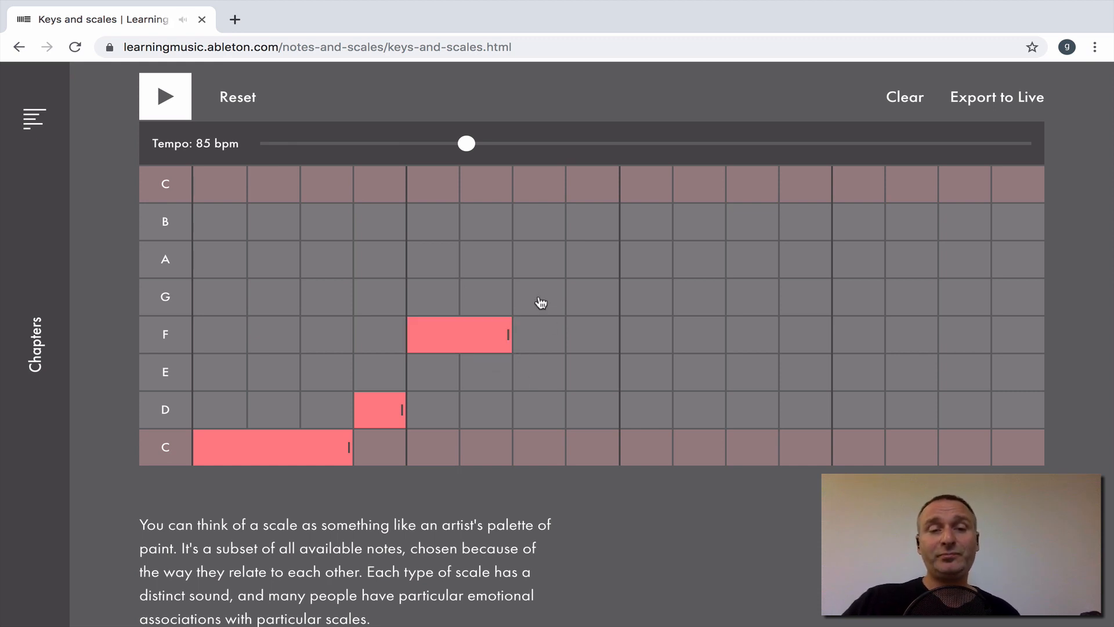
left_click(540, 297)
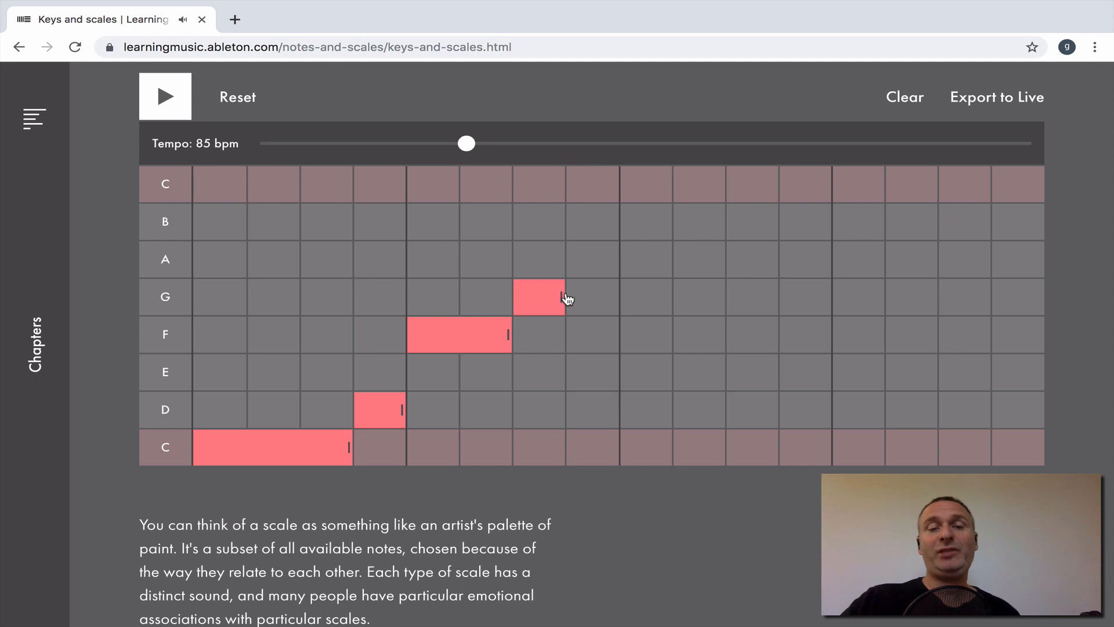
mouse_move(617, 304)
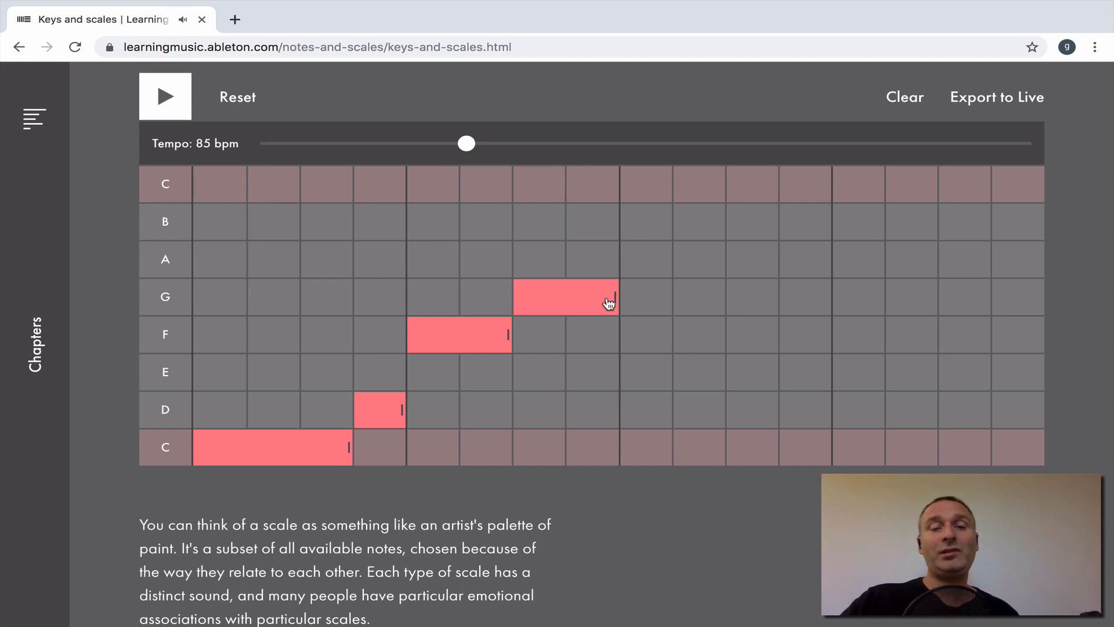
mouse_move(632, 321)
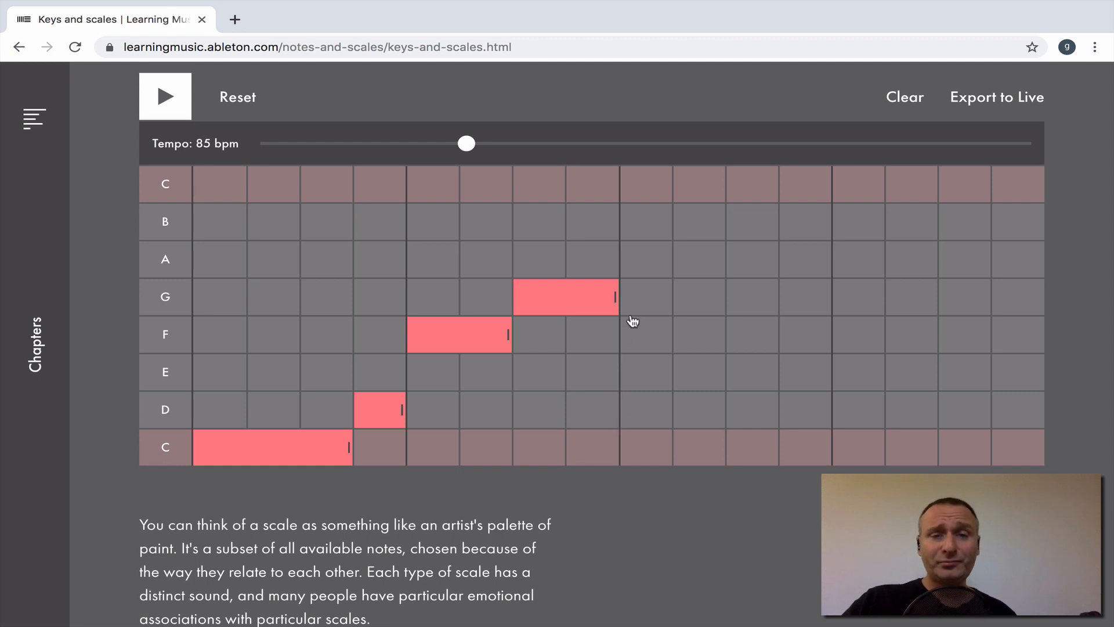
Add short F and E, a two-step D, then E and final D notes, and play the melody.
left_click(645, 335)
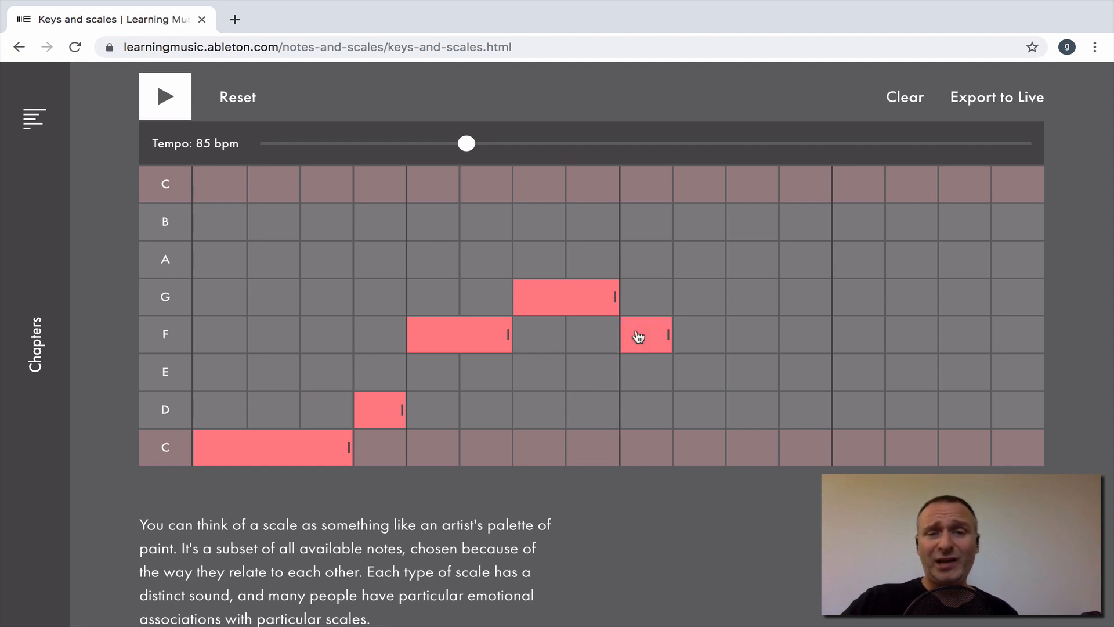
left_click(700, 371)
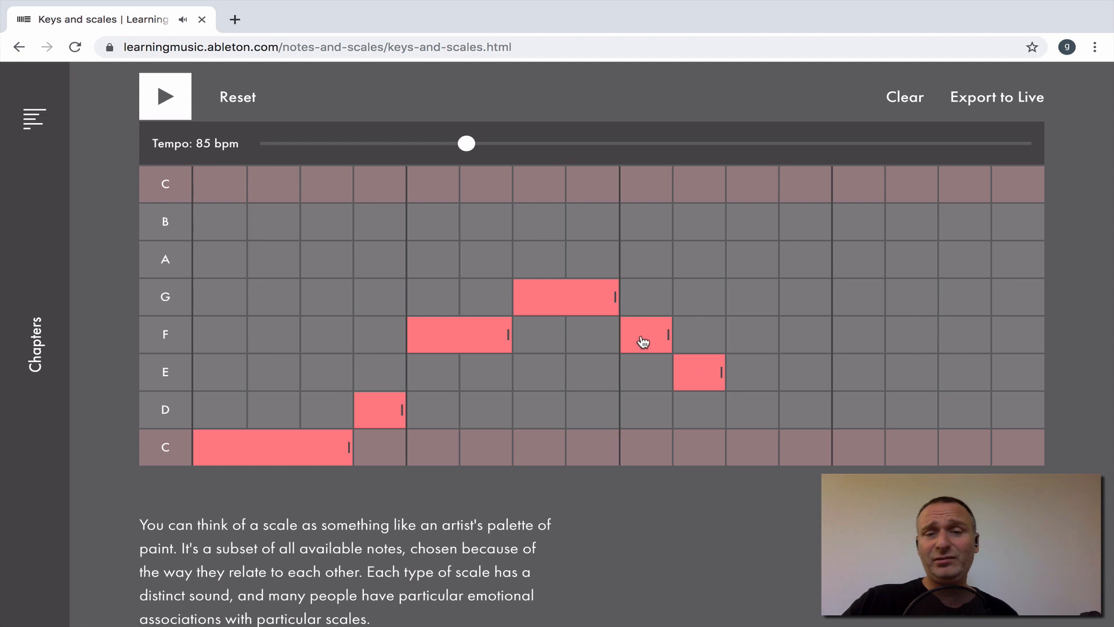
left_click(753, 408)
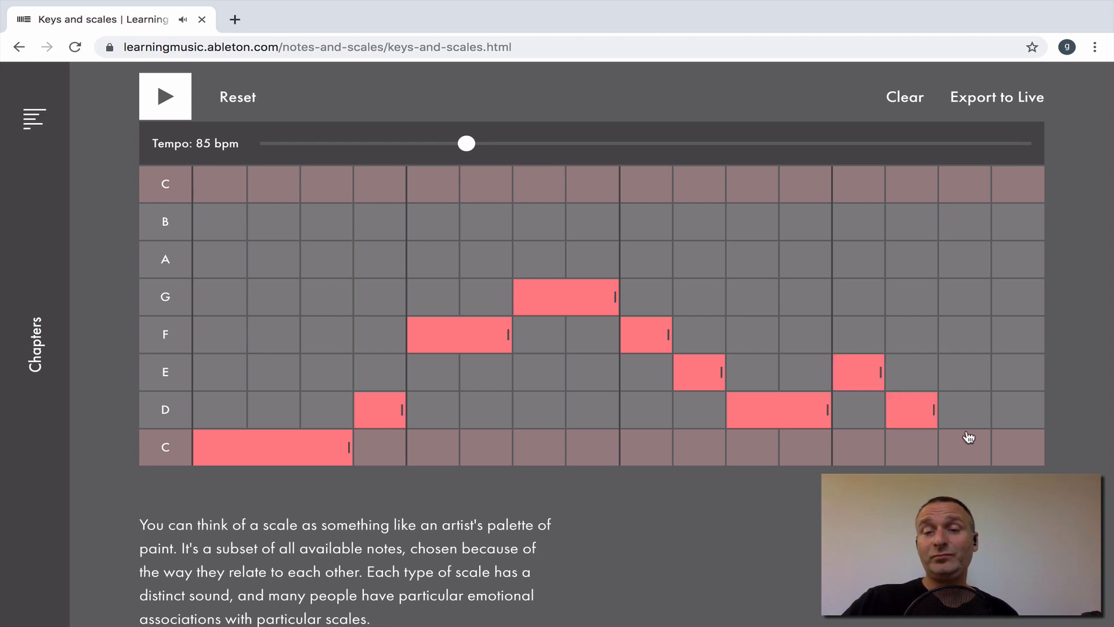
left_click(964, 373)
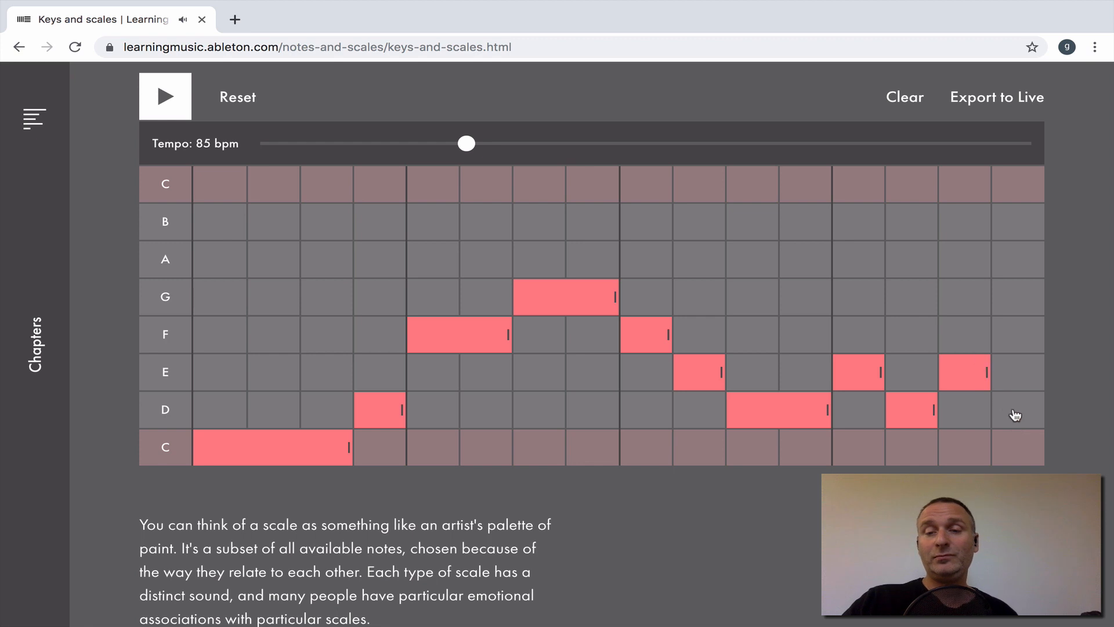
left_click(1017, 410)
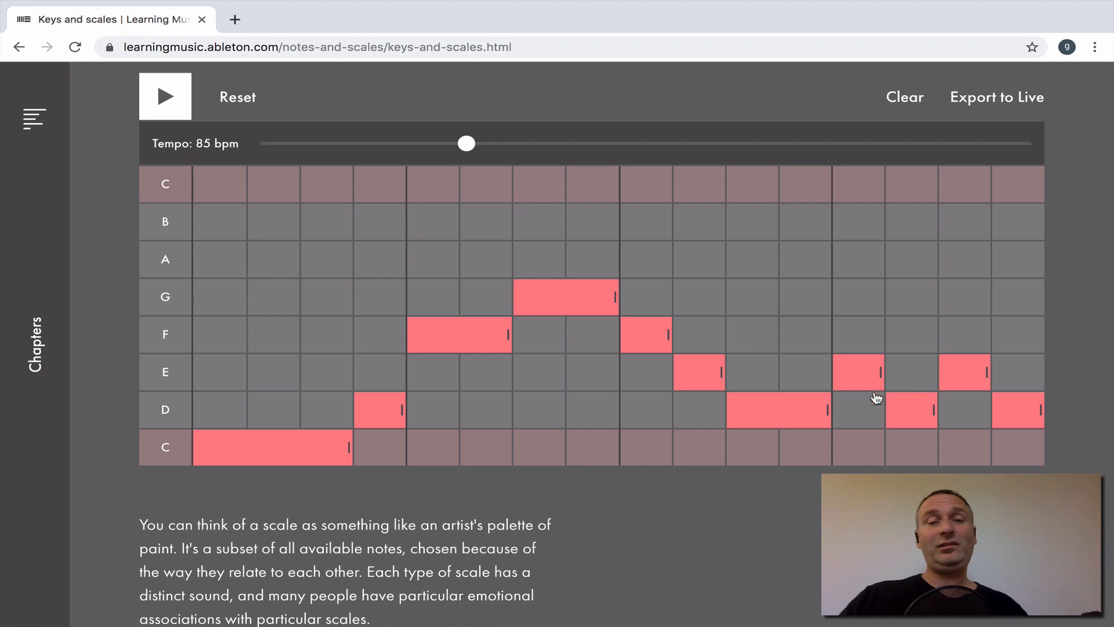
left_click(165, 95)
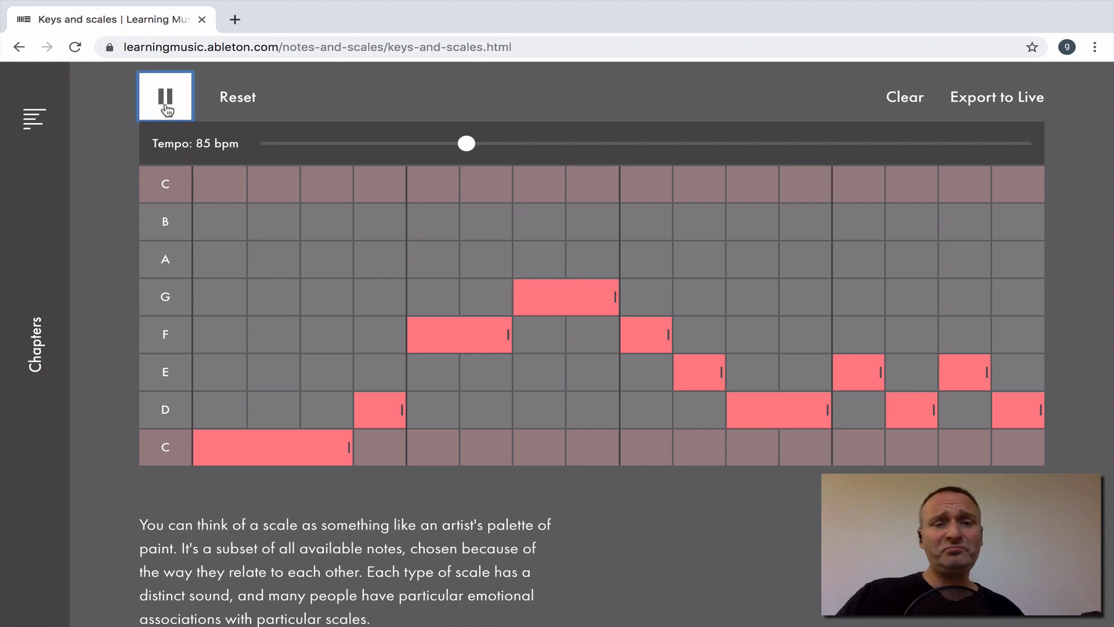
During playback, delete the final D note from the melody.
left_click(165, 95)
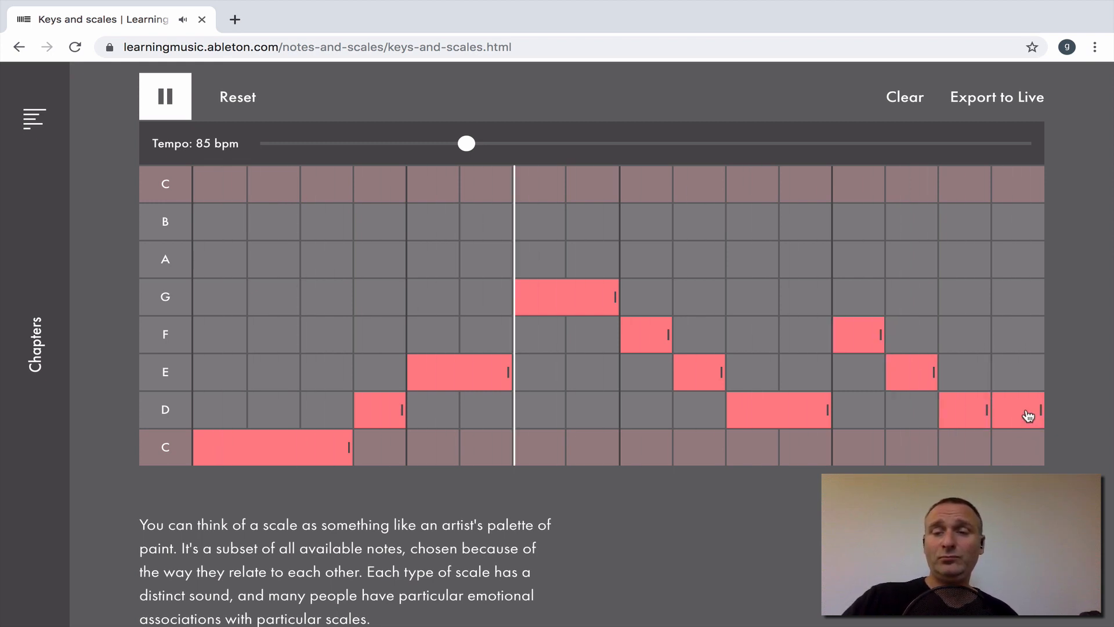
left_click(1018, 411)
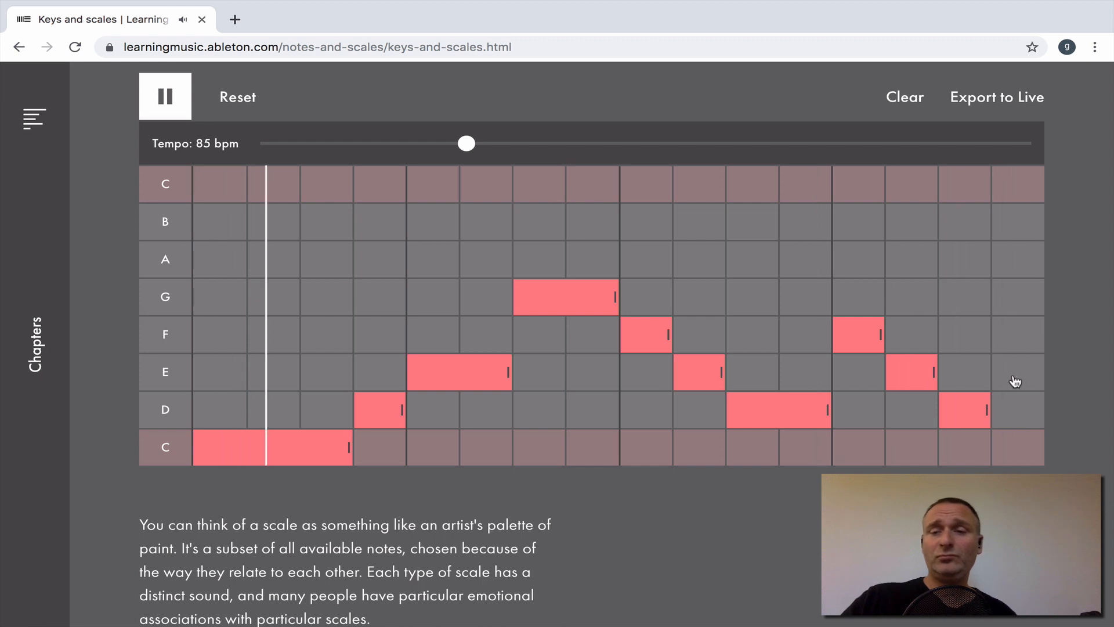